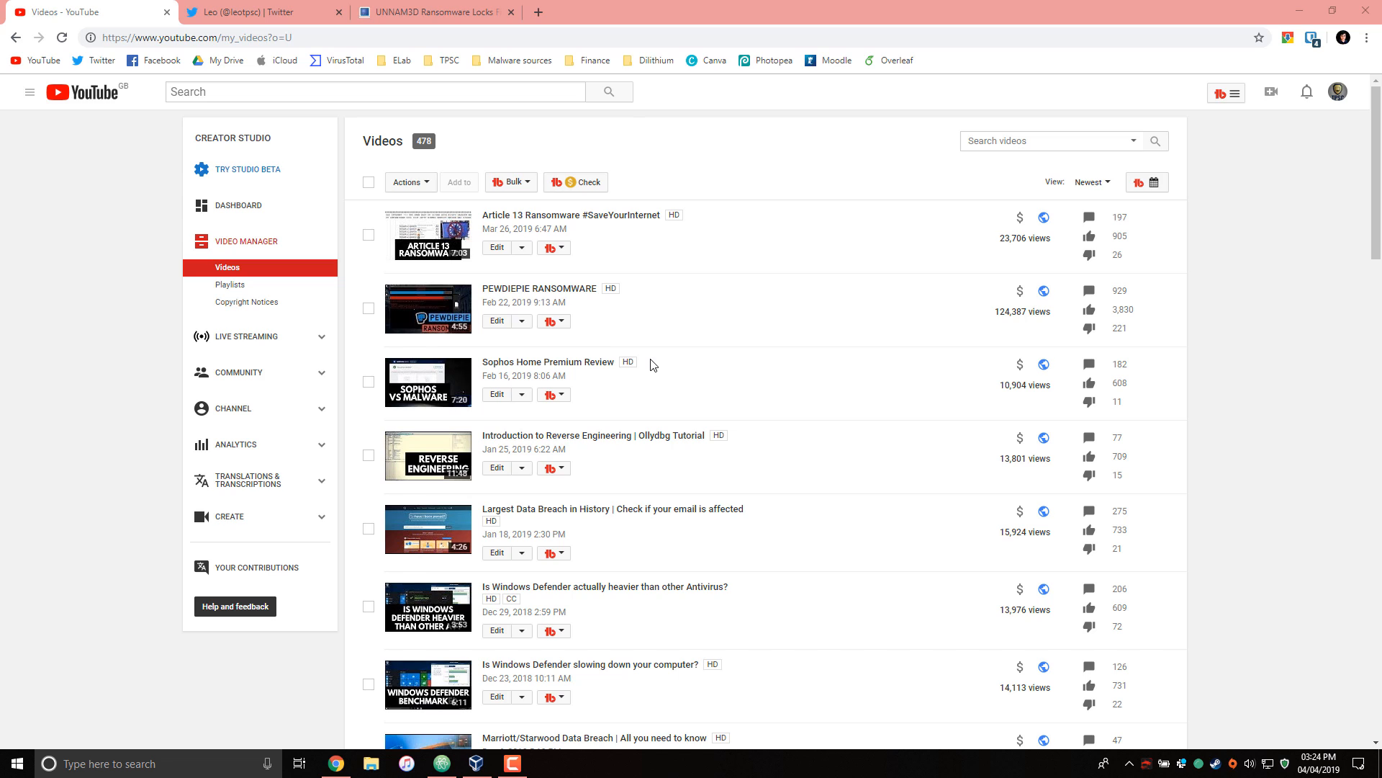
mouse_move(630, 123)
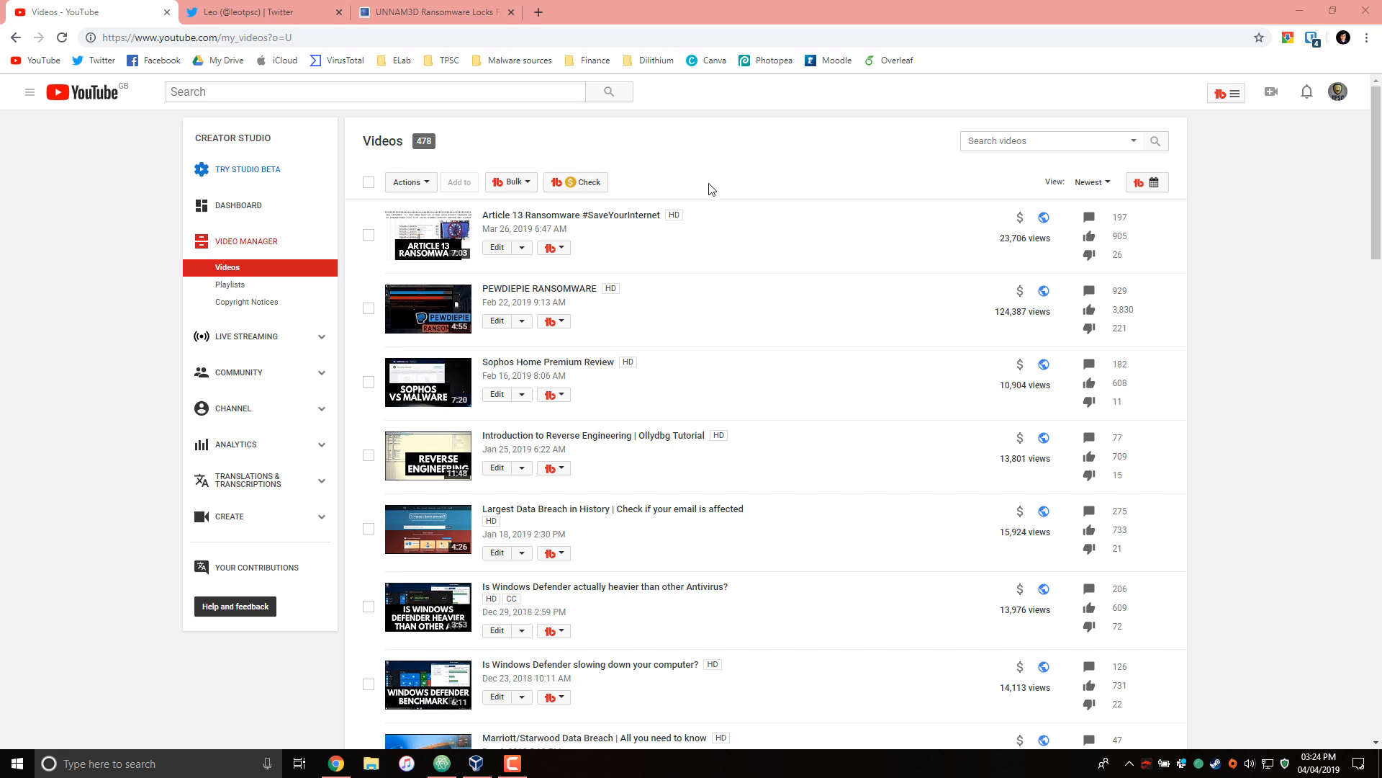
- Read UNNAM3D's Twitter message request with the BlinkerObject link, then view the Unnam3d article
left_click(256, 11)
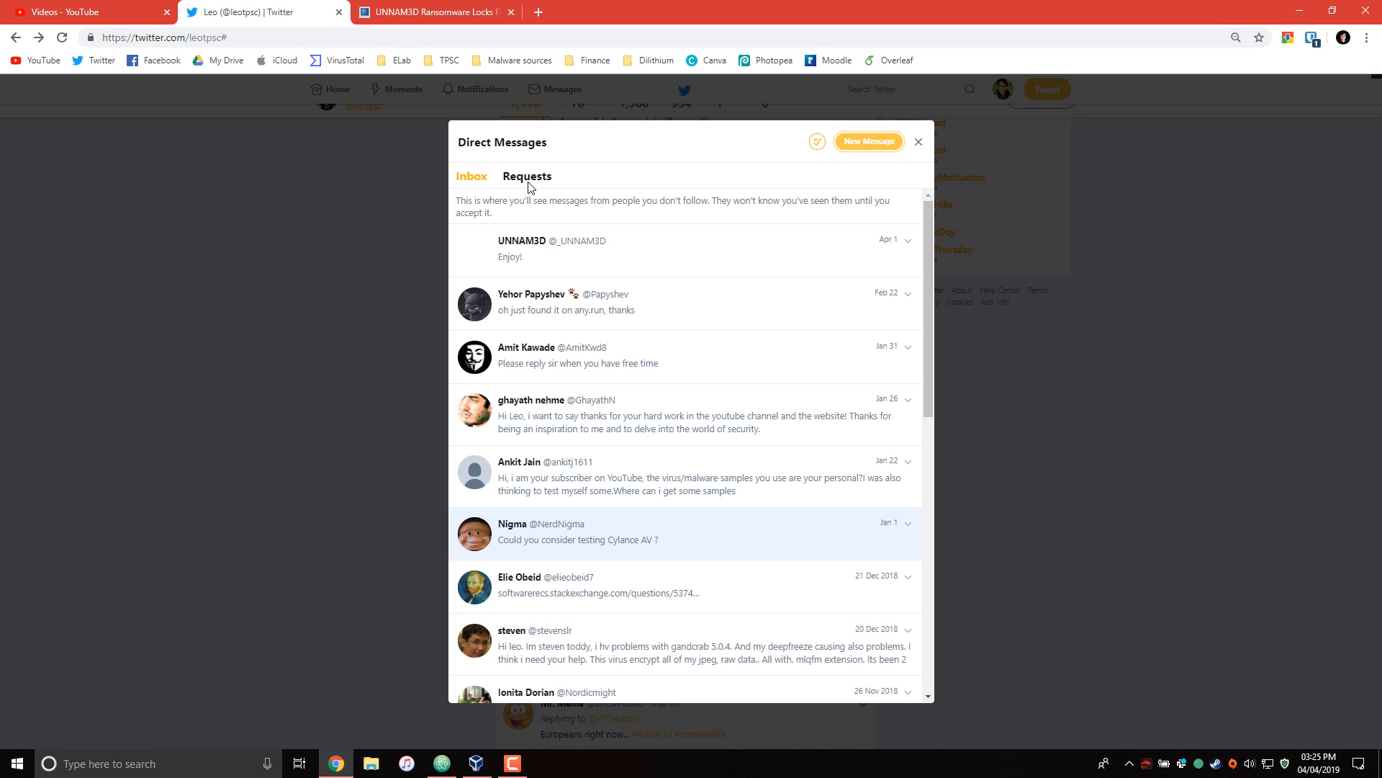
left_click(550, 247)
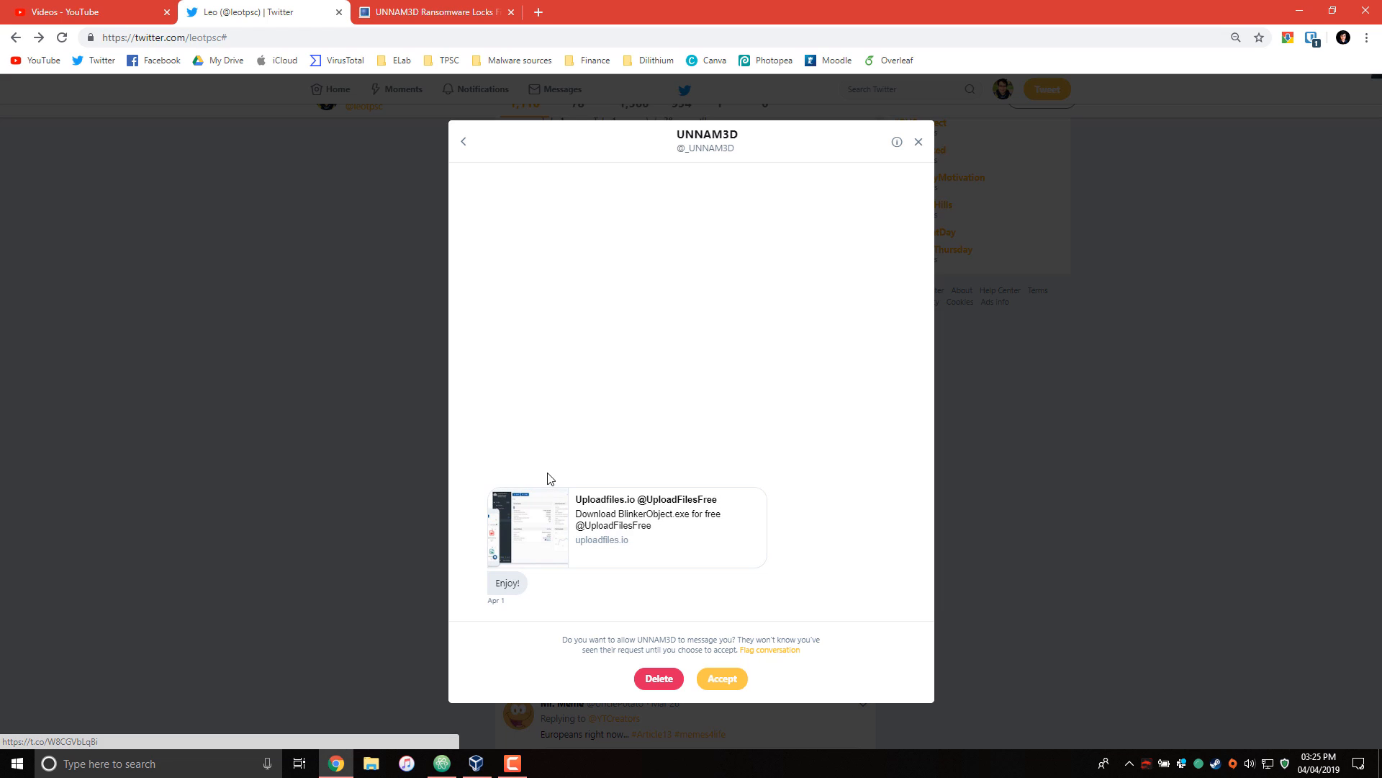
left_click(432, 11)
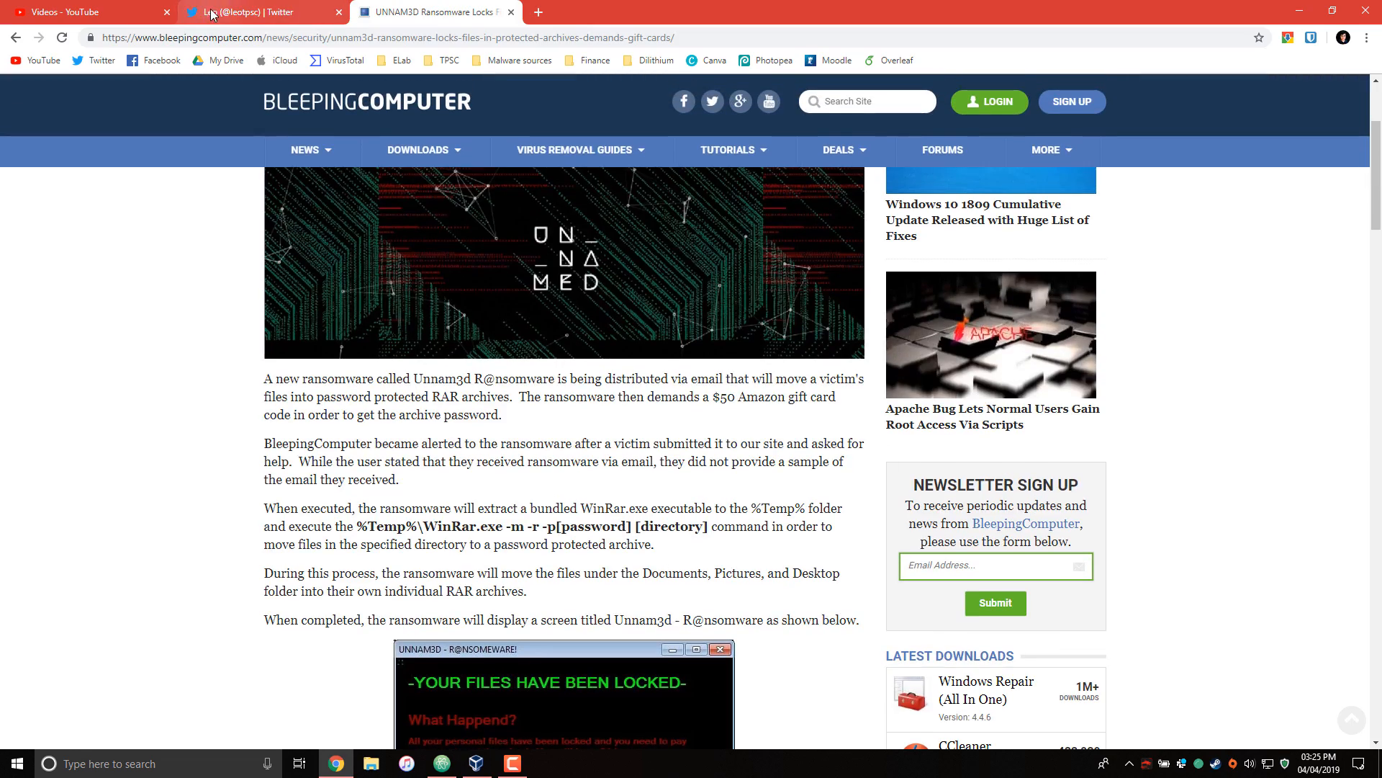
left_click(256, 11)
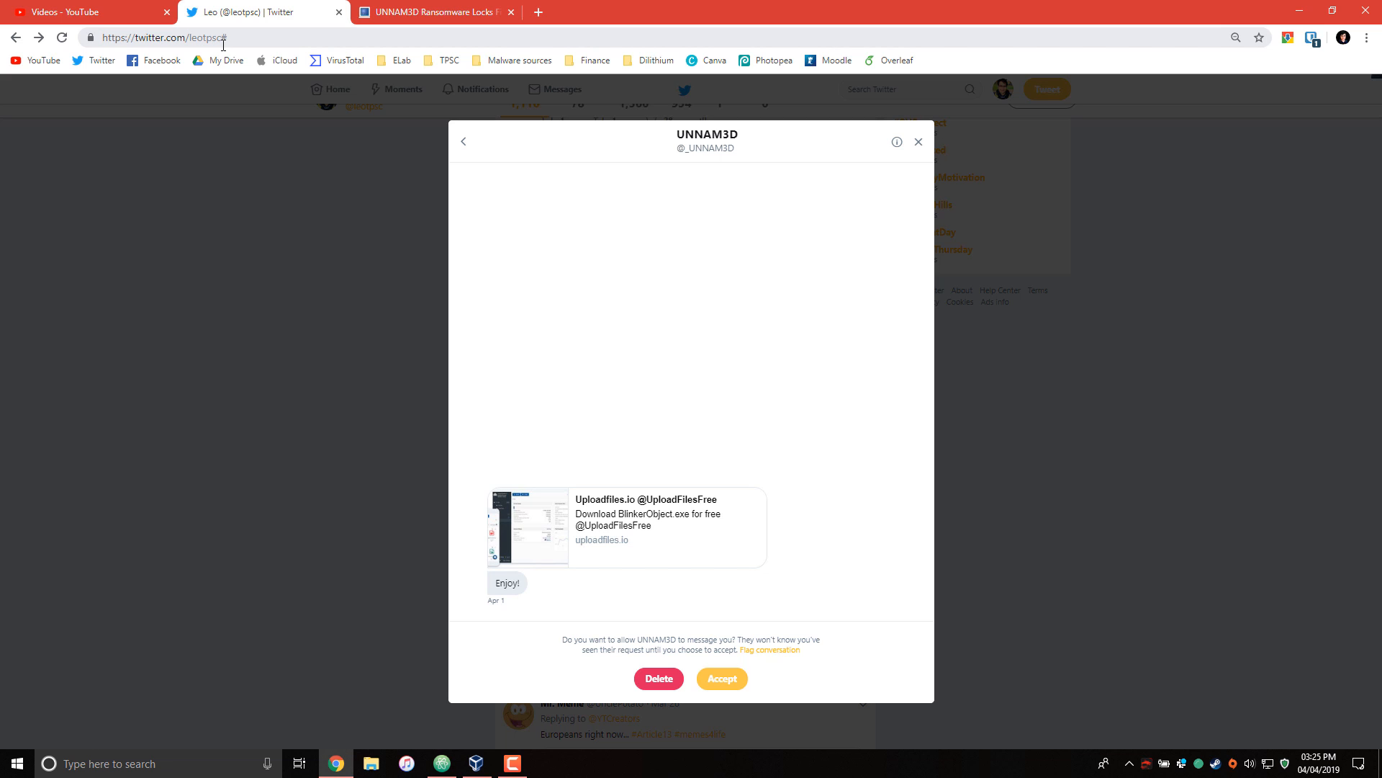
mouse_move(299, 7)
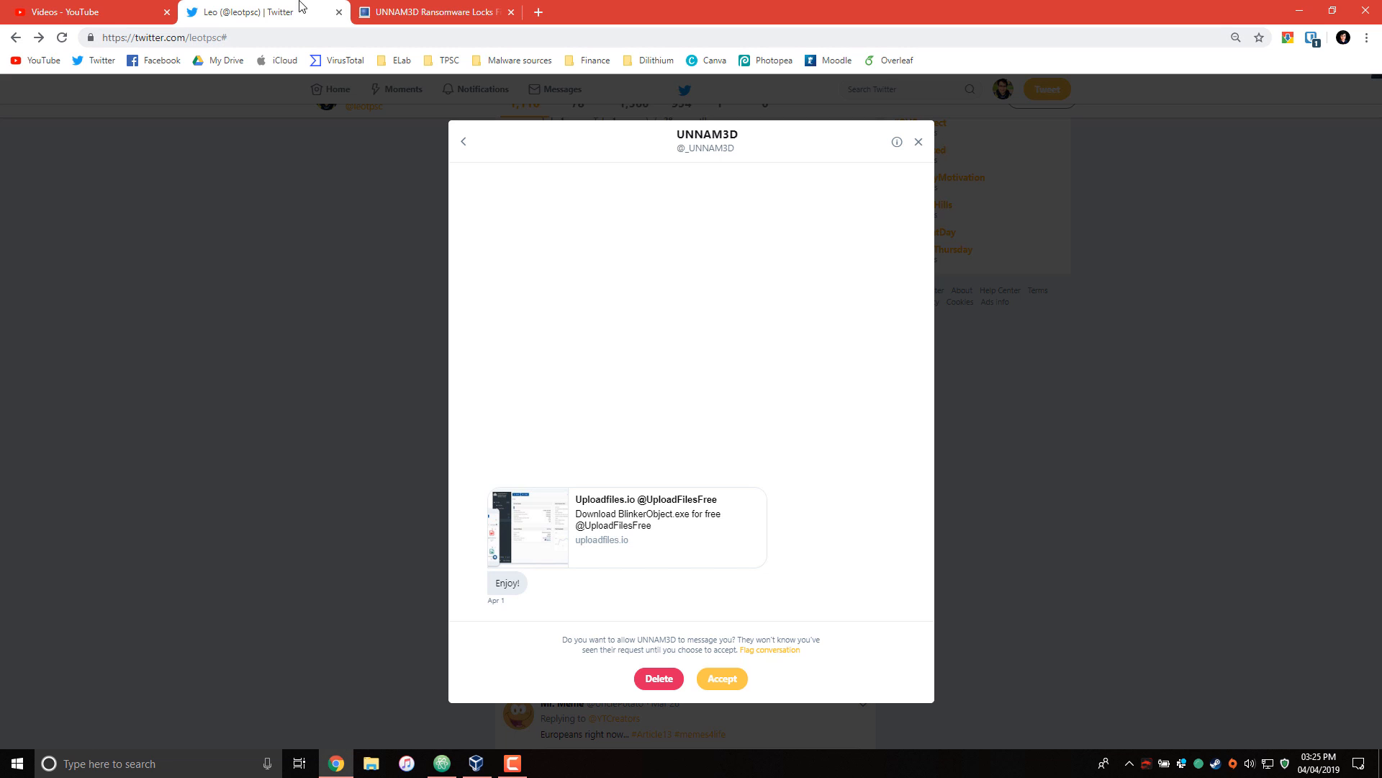
left_click(432, 12)
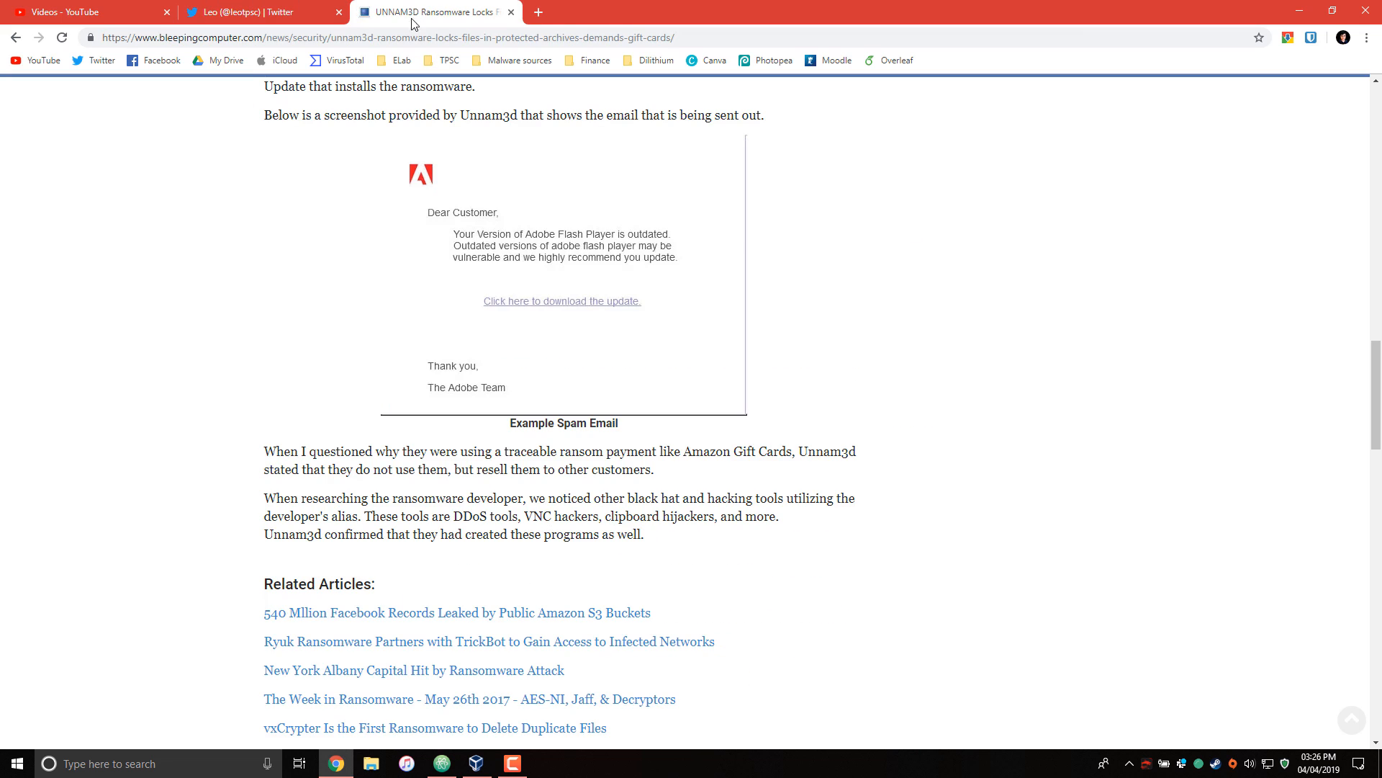
mouse_move(378, 691)
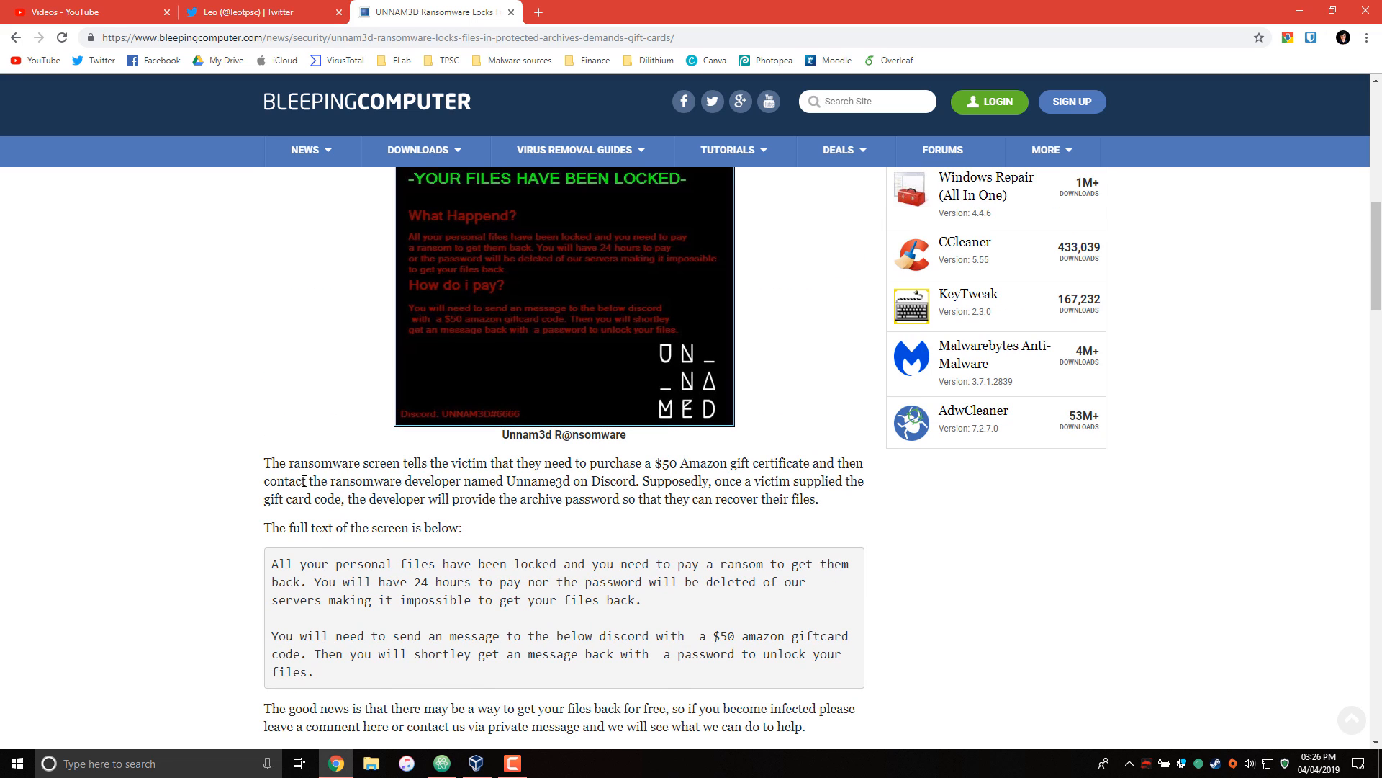
scroll("down", 3)
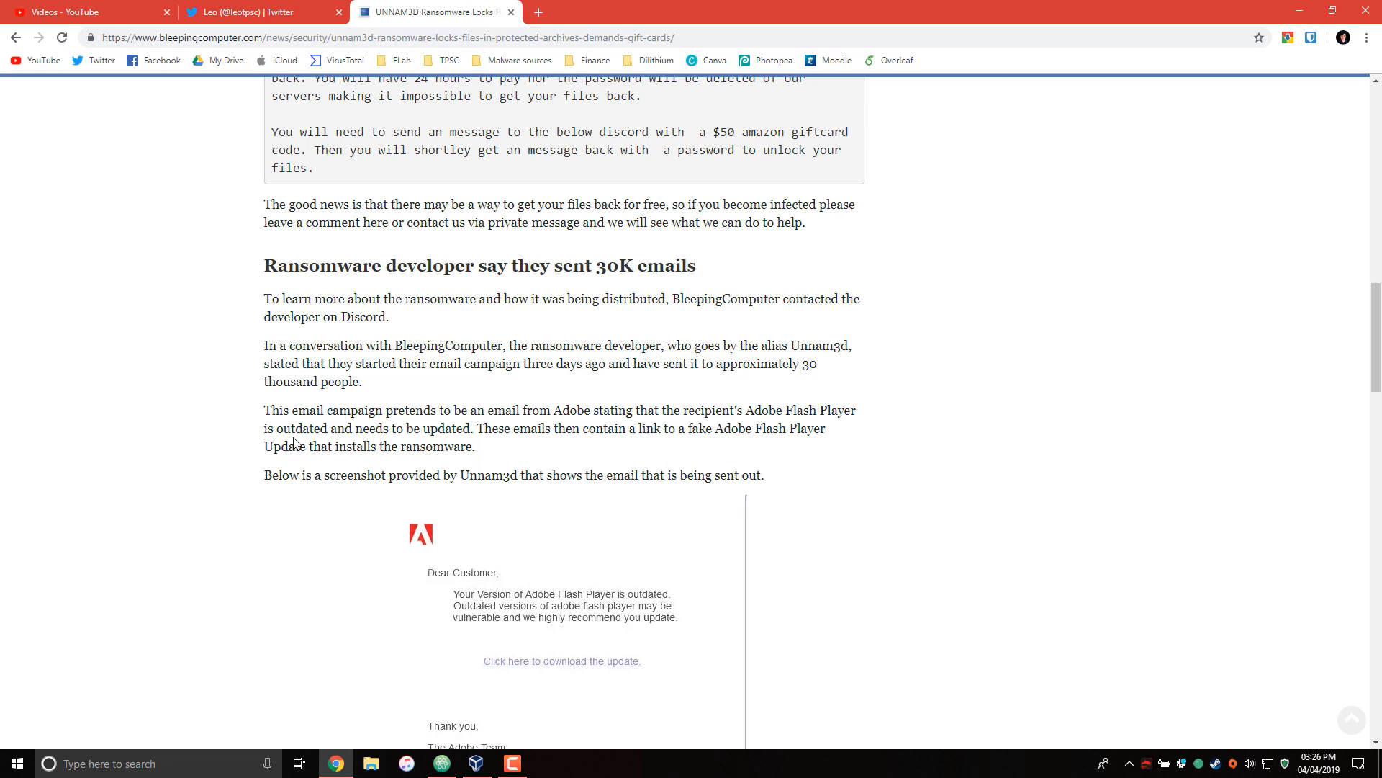
mouse_move(291, 436)
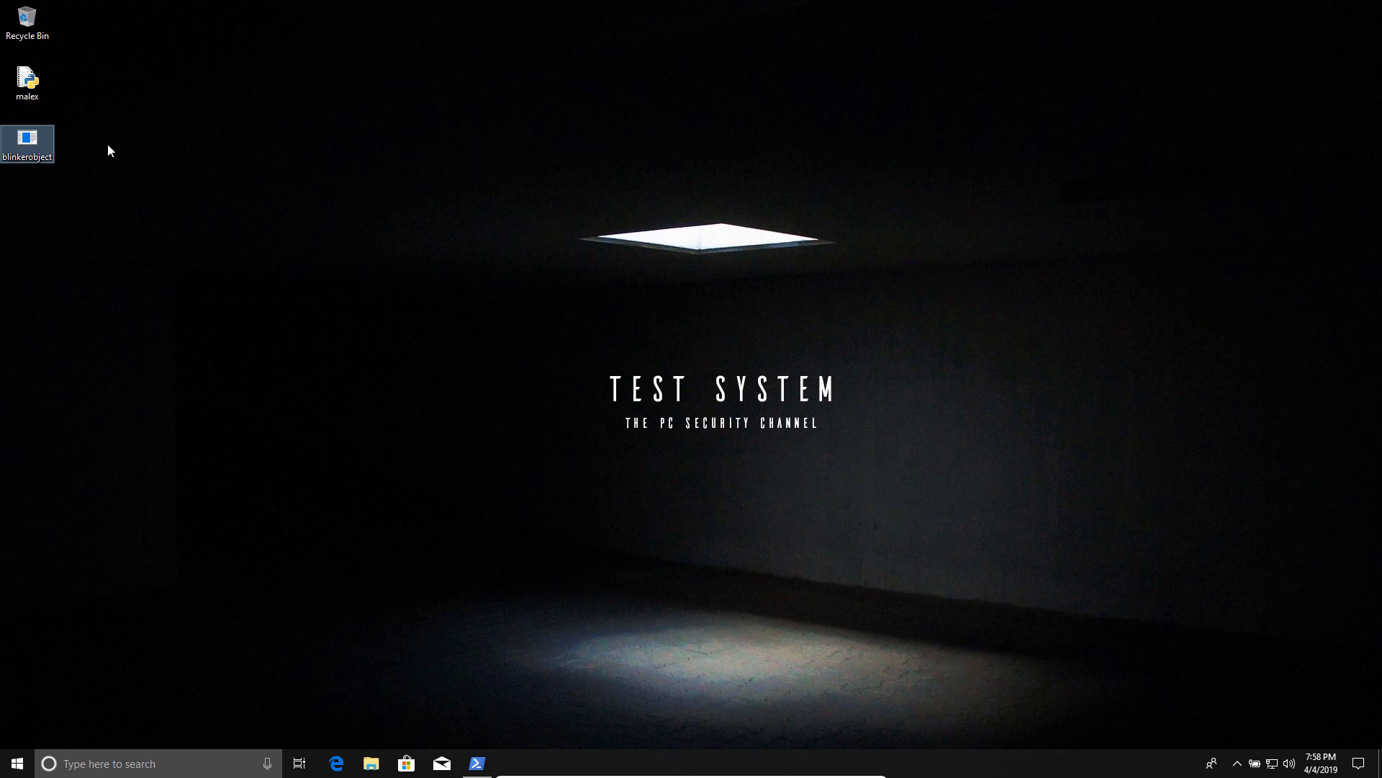
mouse_move(19, 181)
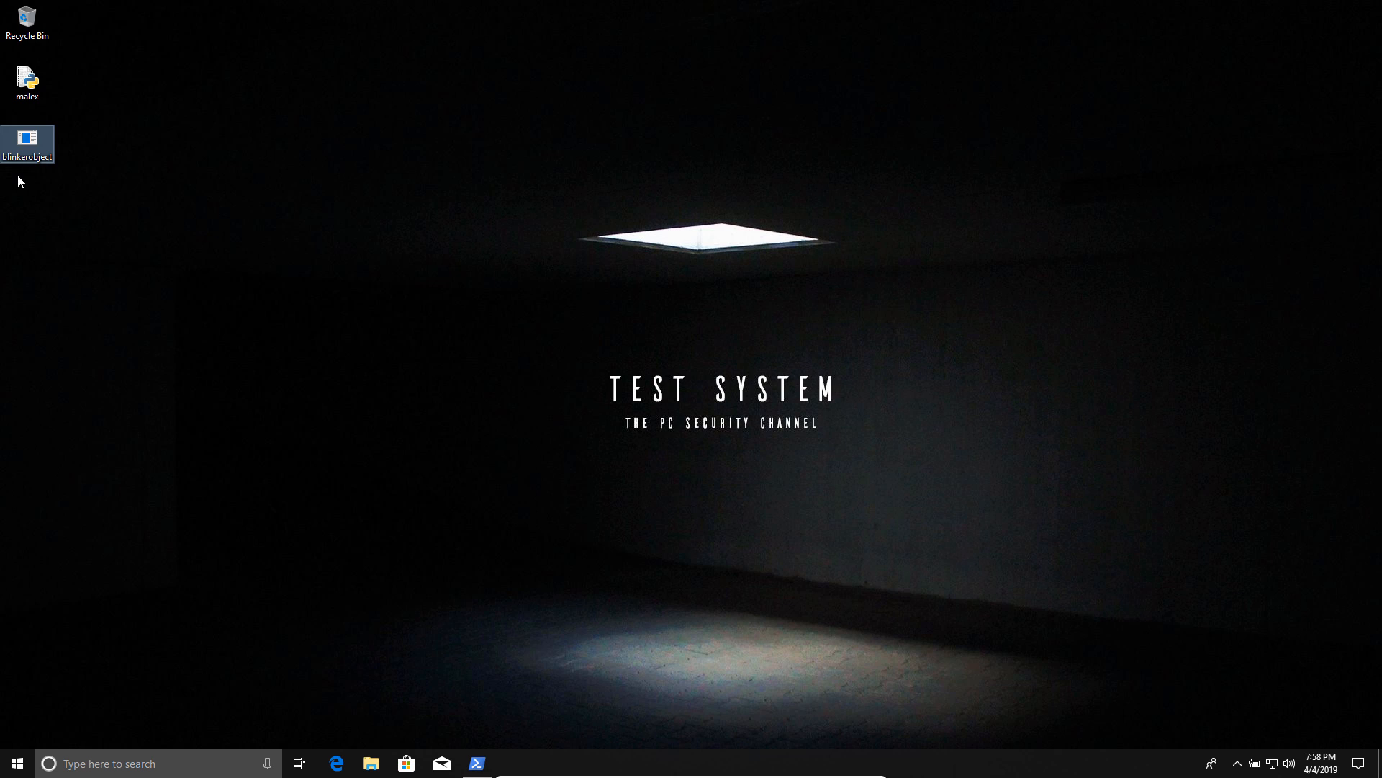
mouse_move(27, 141)
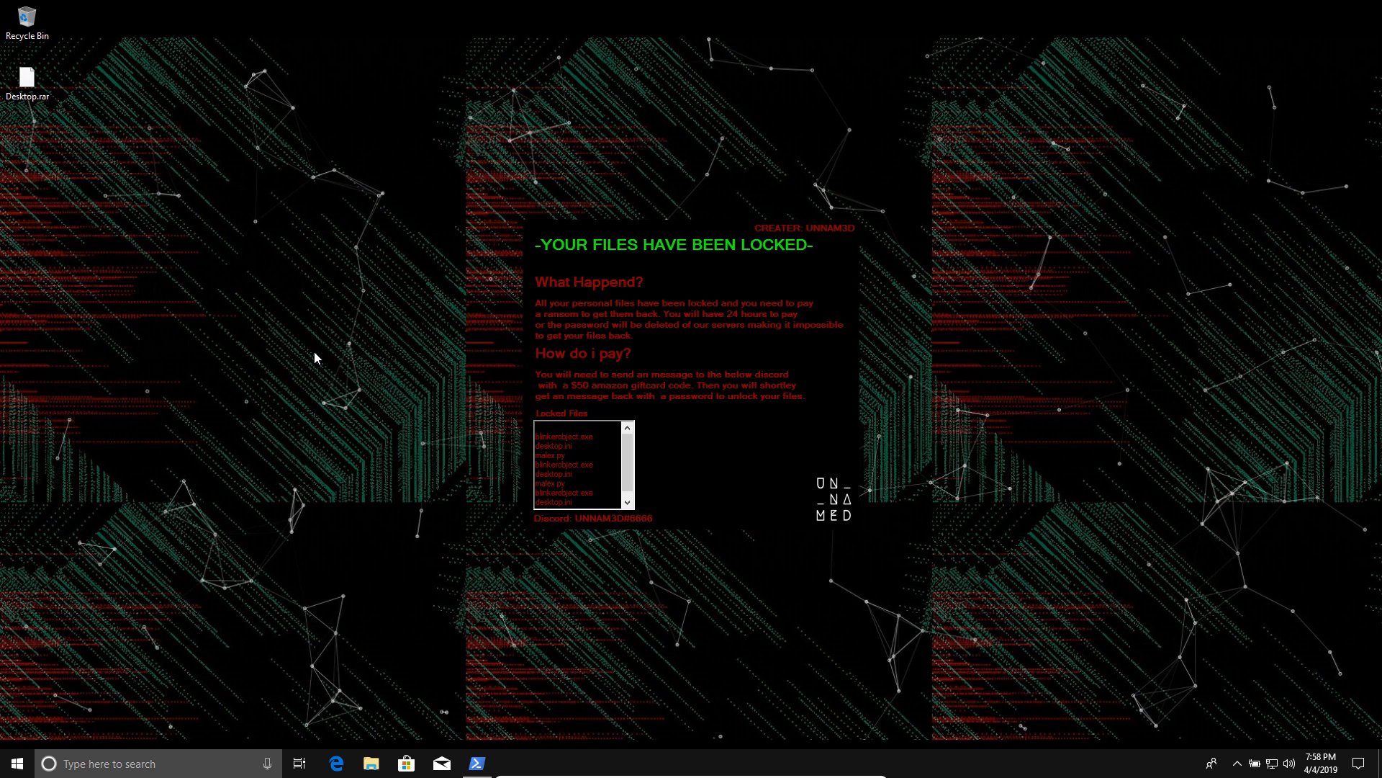
mouse_move(1212, 244)
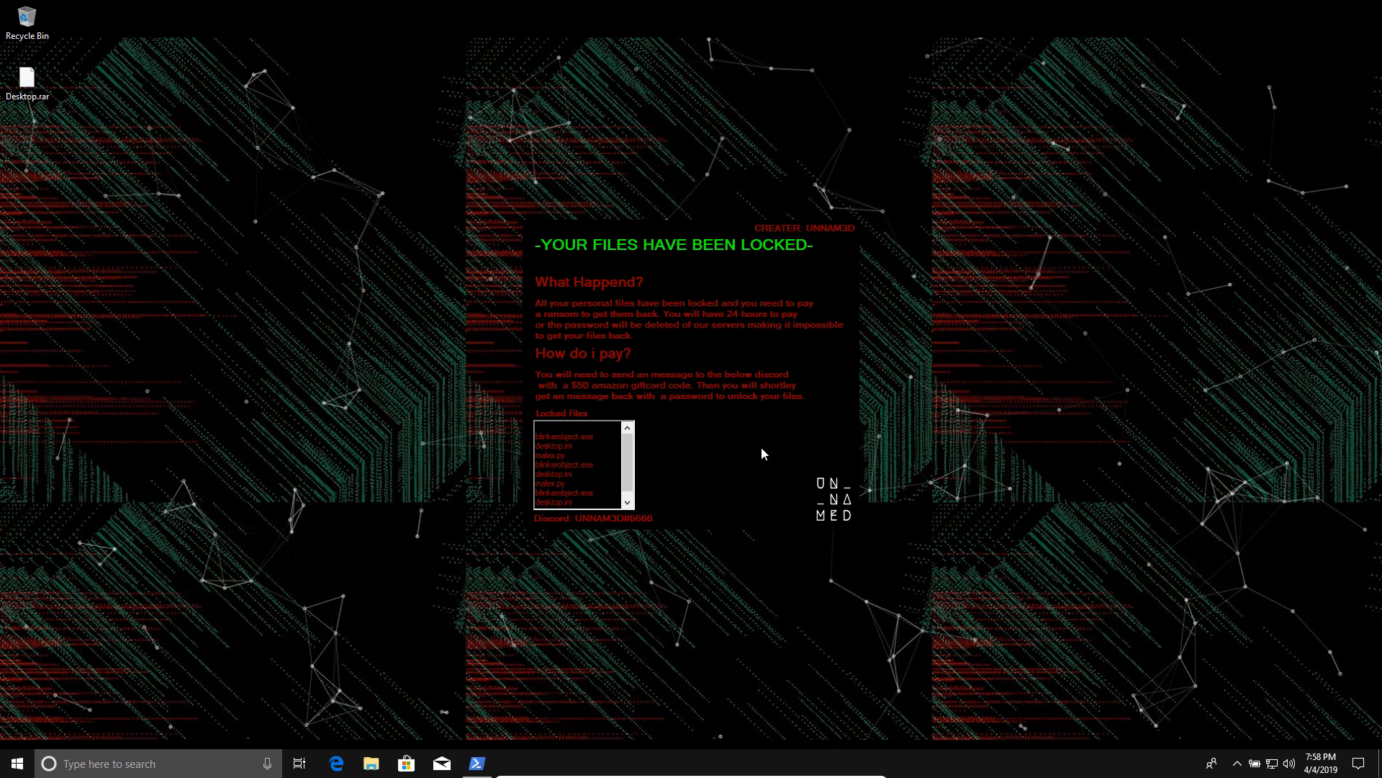
mouse_move(906, 358)
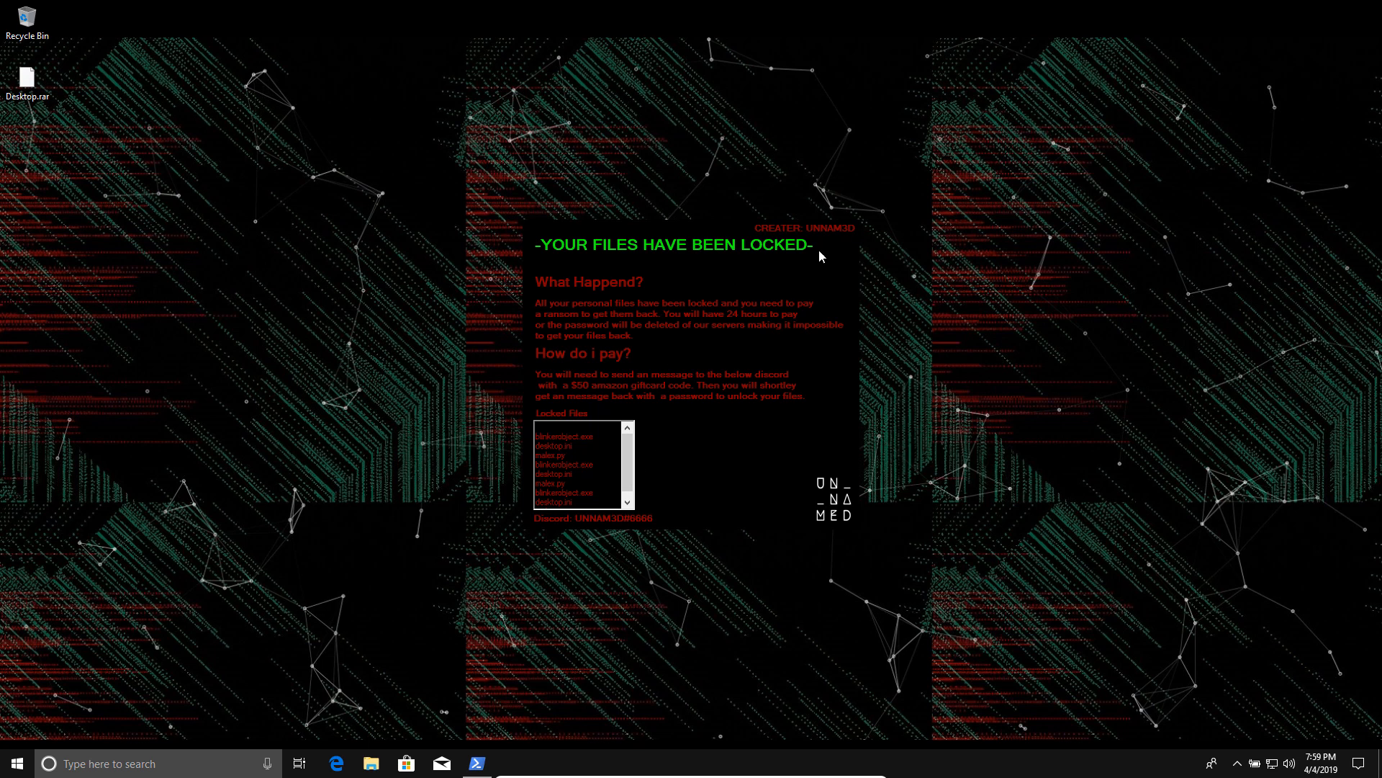
- Open File Explorer on Documents to check the files left after blinkerobject ran
left_click(370, 763)
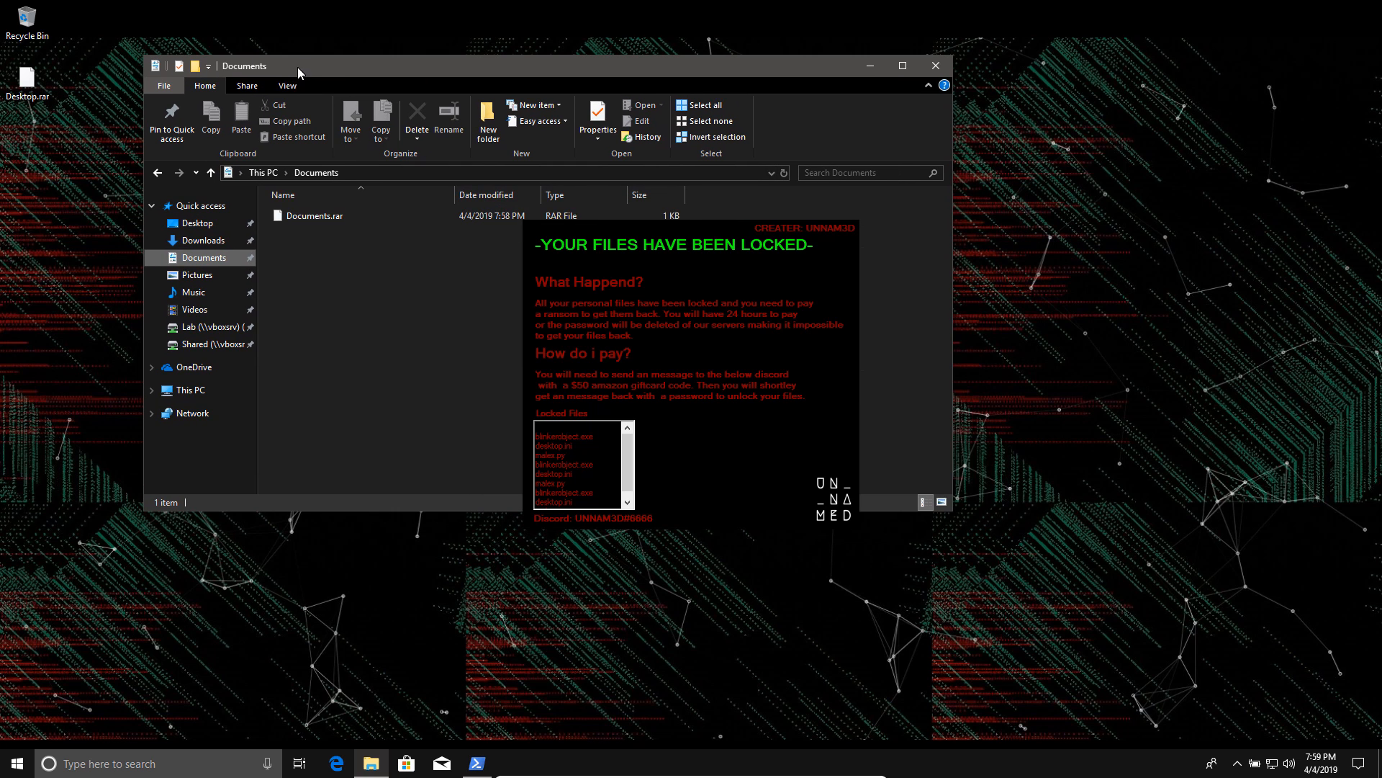
- Open Pictures and select Pictures.rar to see its 9.45 MB size
left_click(197, 274)
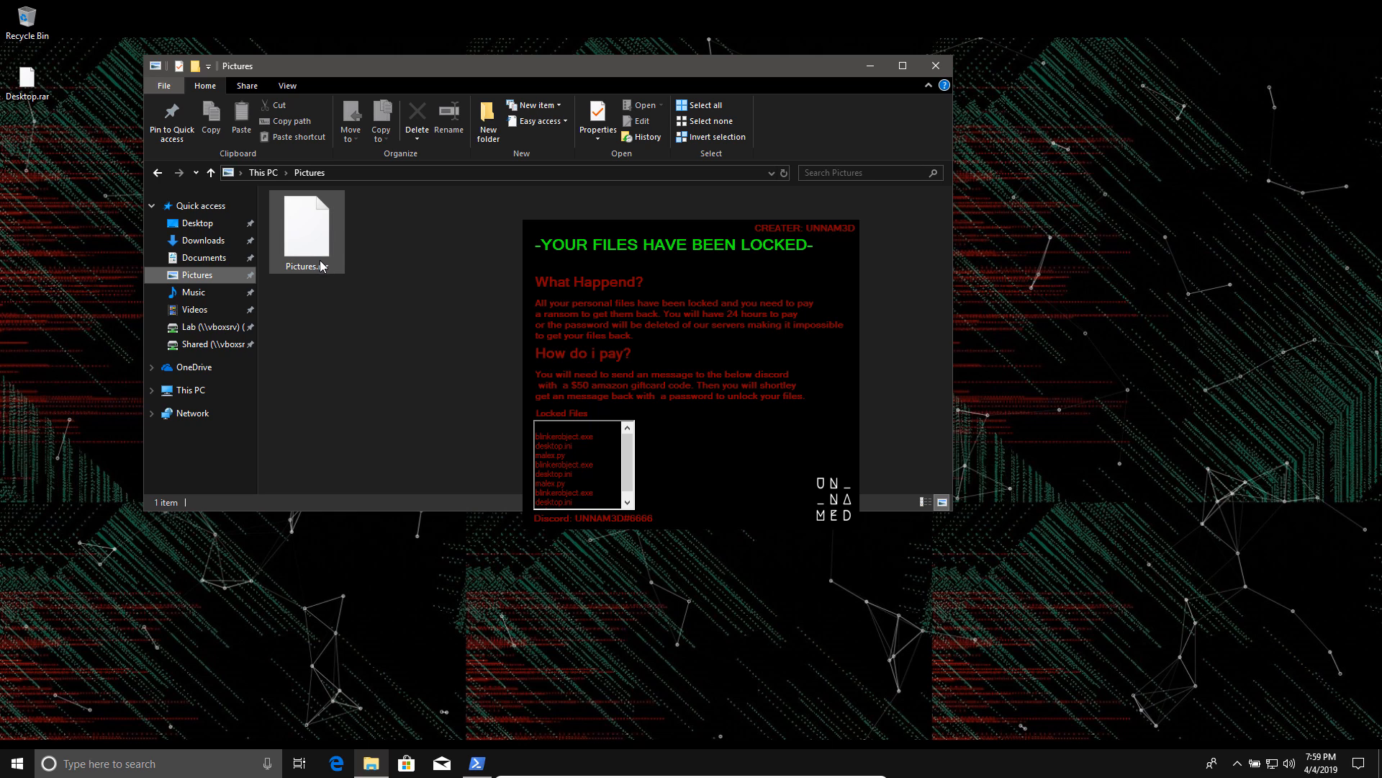
left_click(306, 228)
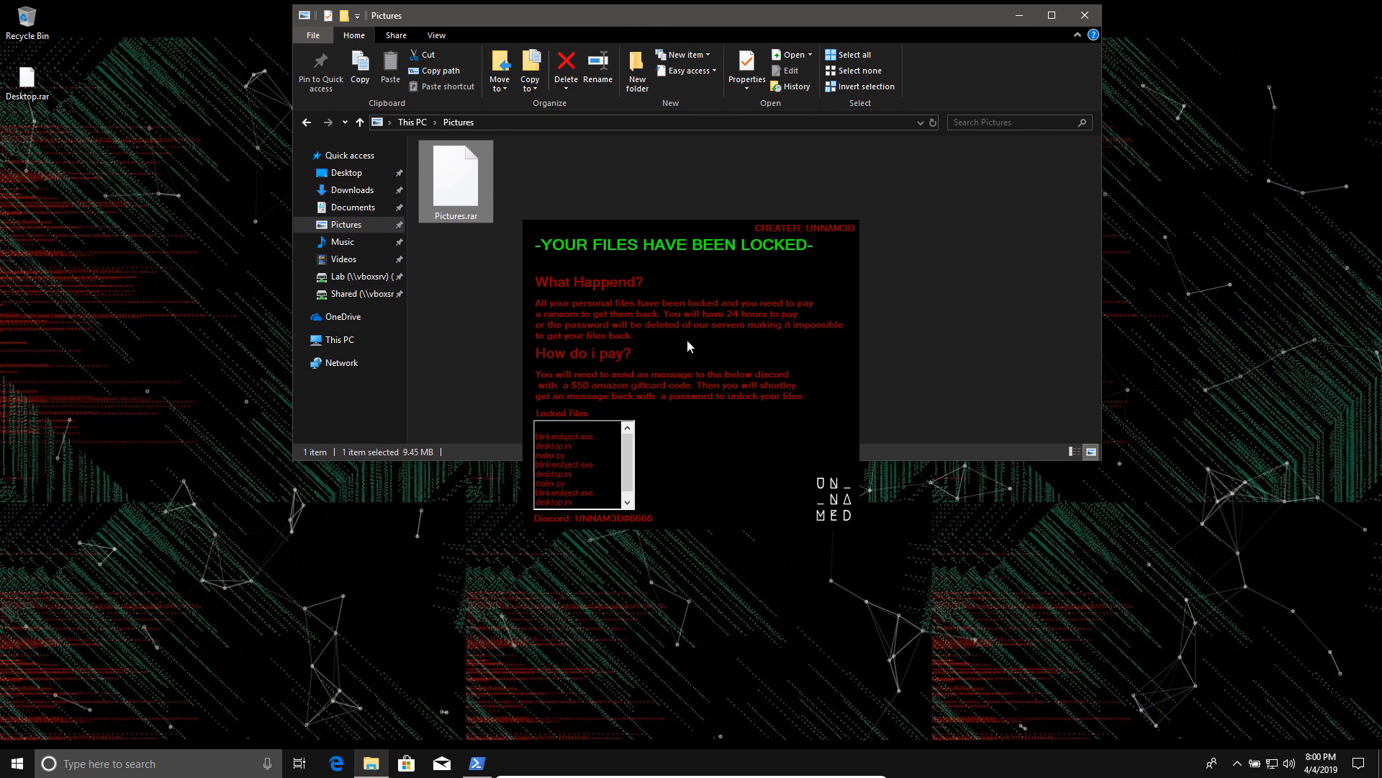
mouse_move(820, 774)
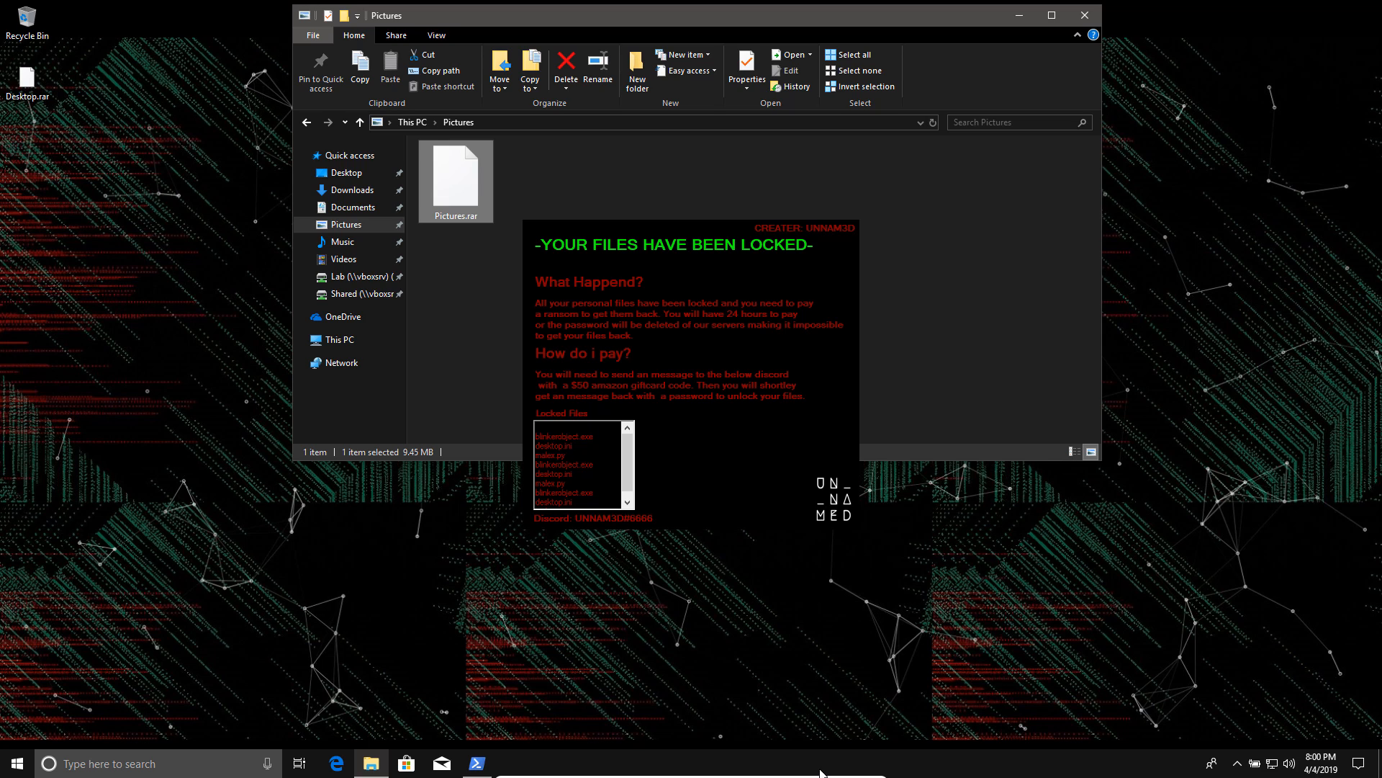
mouse_move(809, 561)
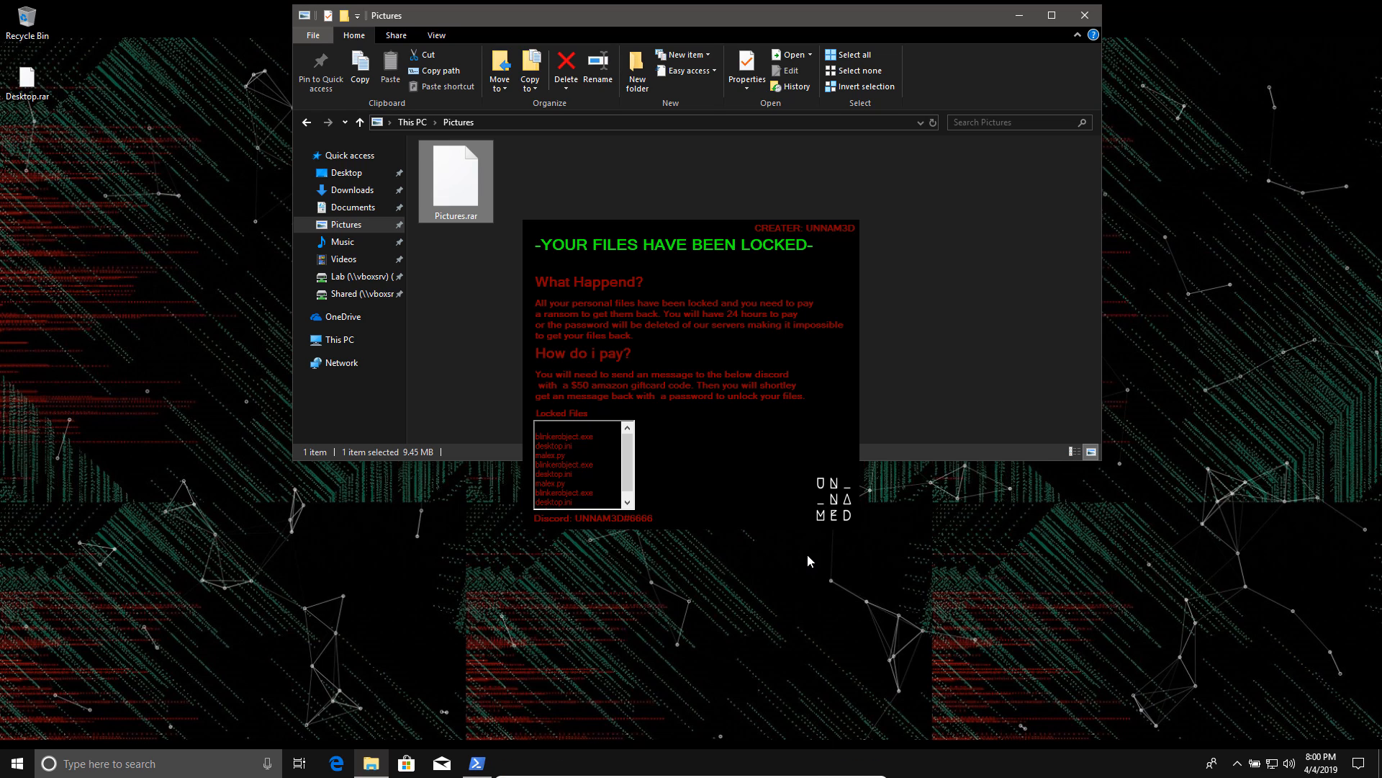
mouse_move(808, 549)
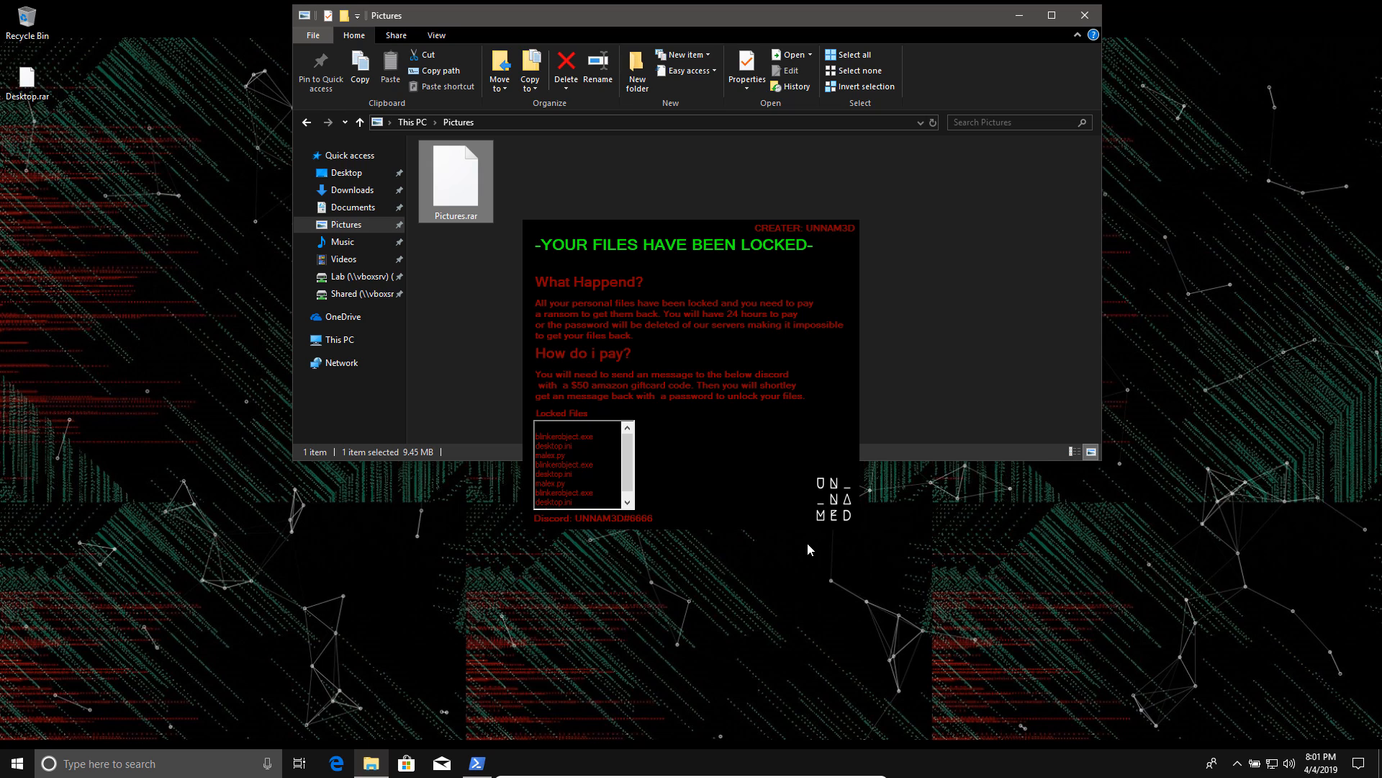
mouse_move(741, 493)
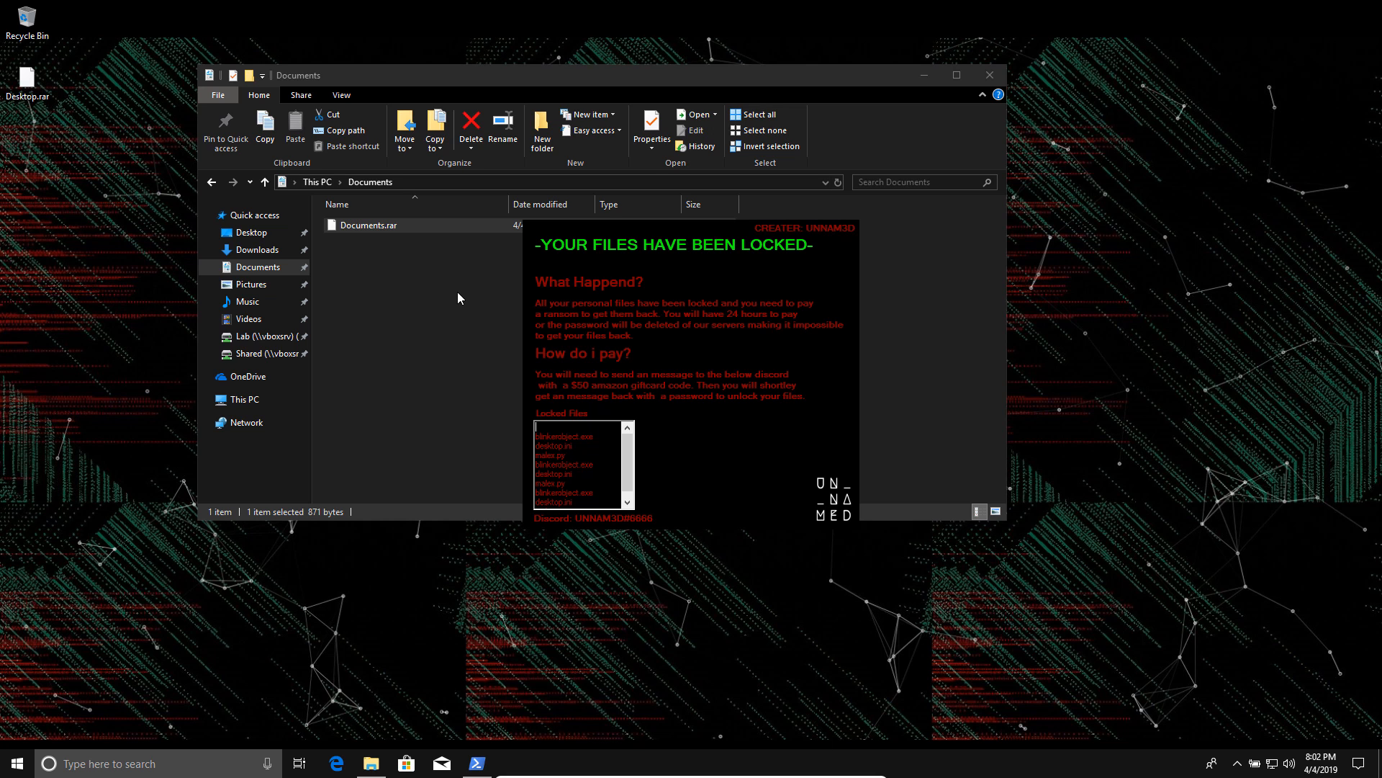
mouse_move(373, 513)
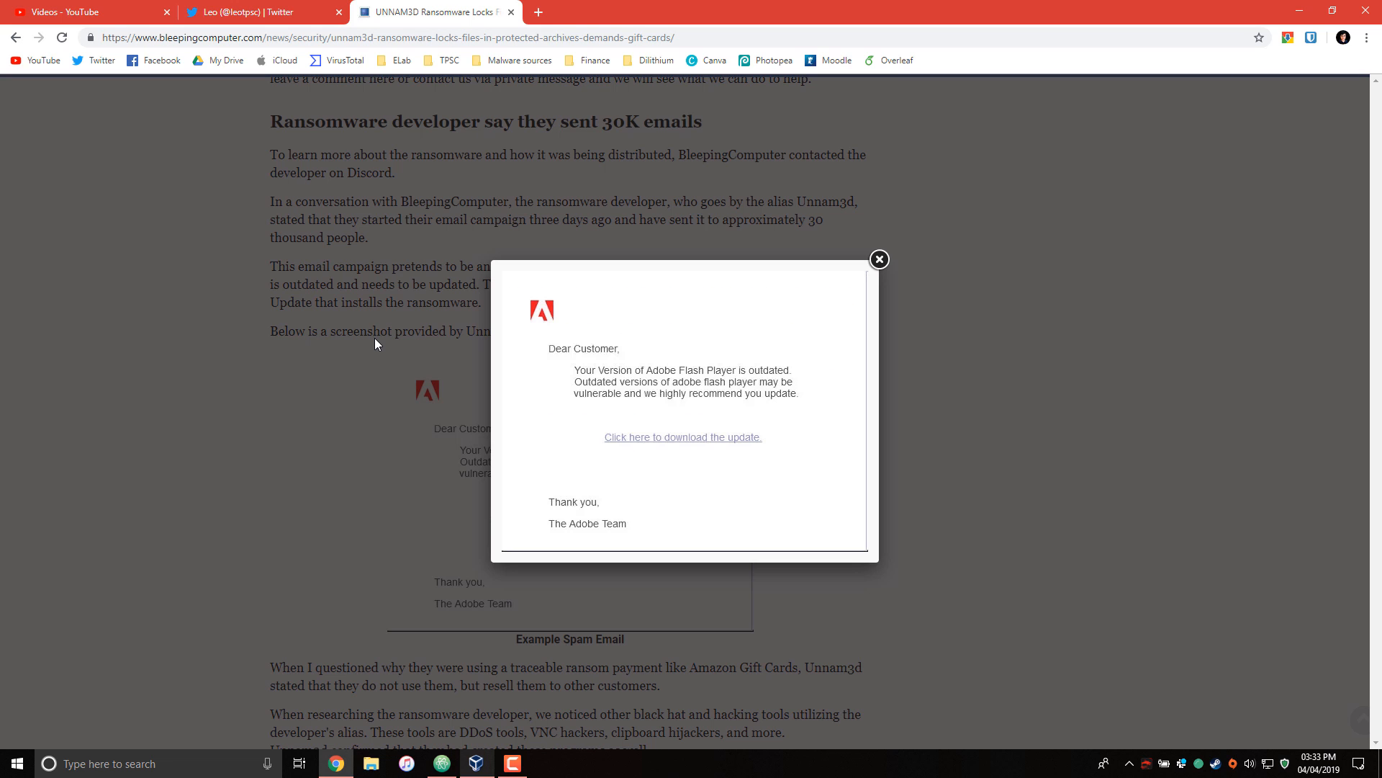
- Close the enlarged example spam email image in the BleepingComputer article
left_click(879, 259)
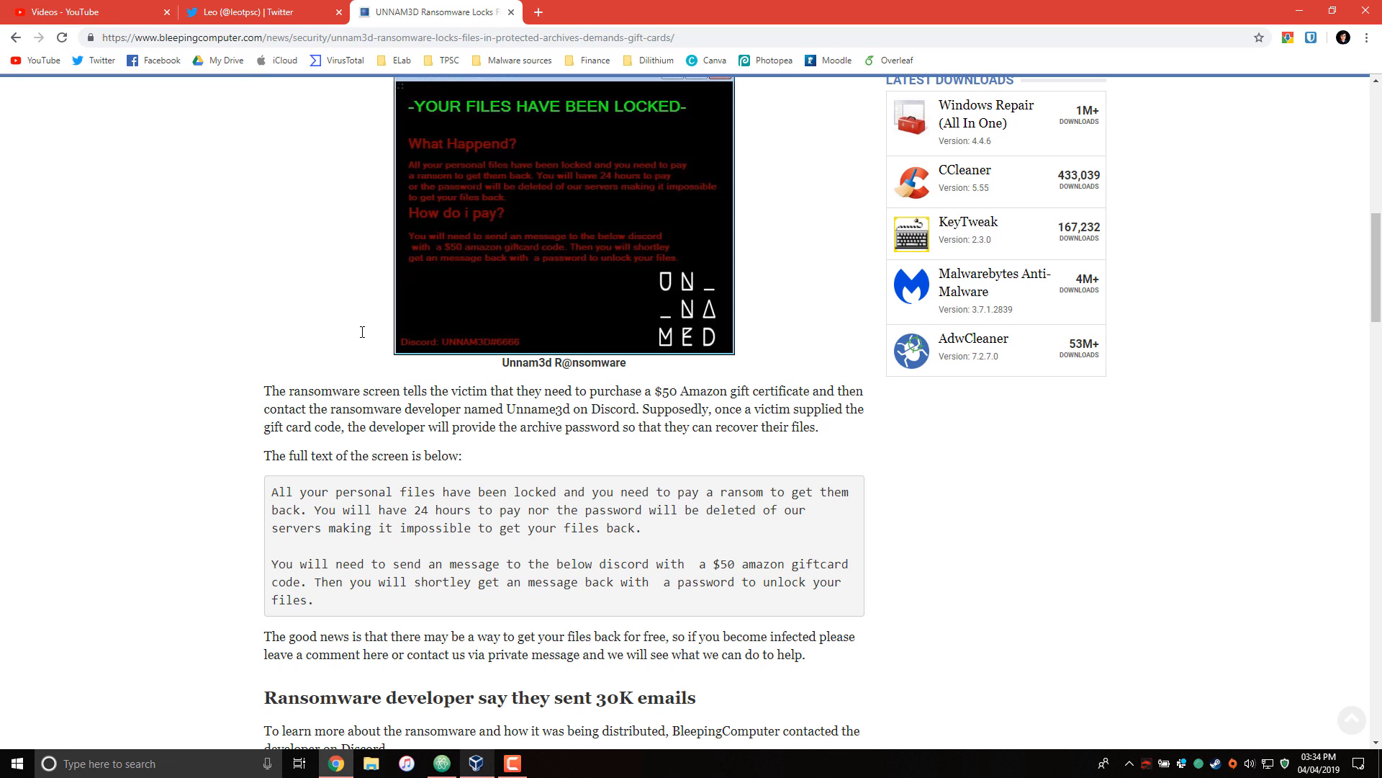
mouse_move(450, 309)
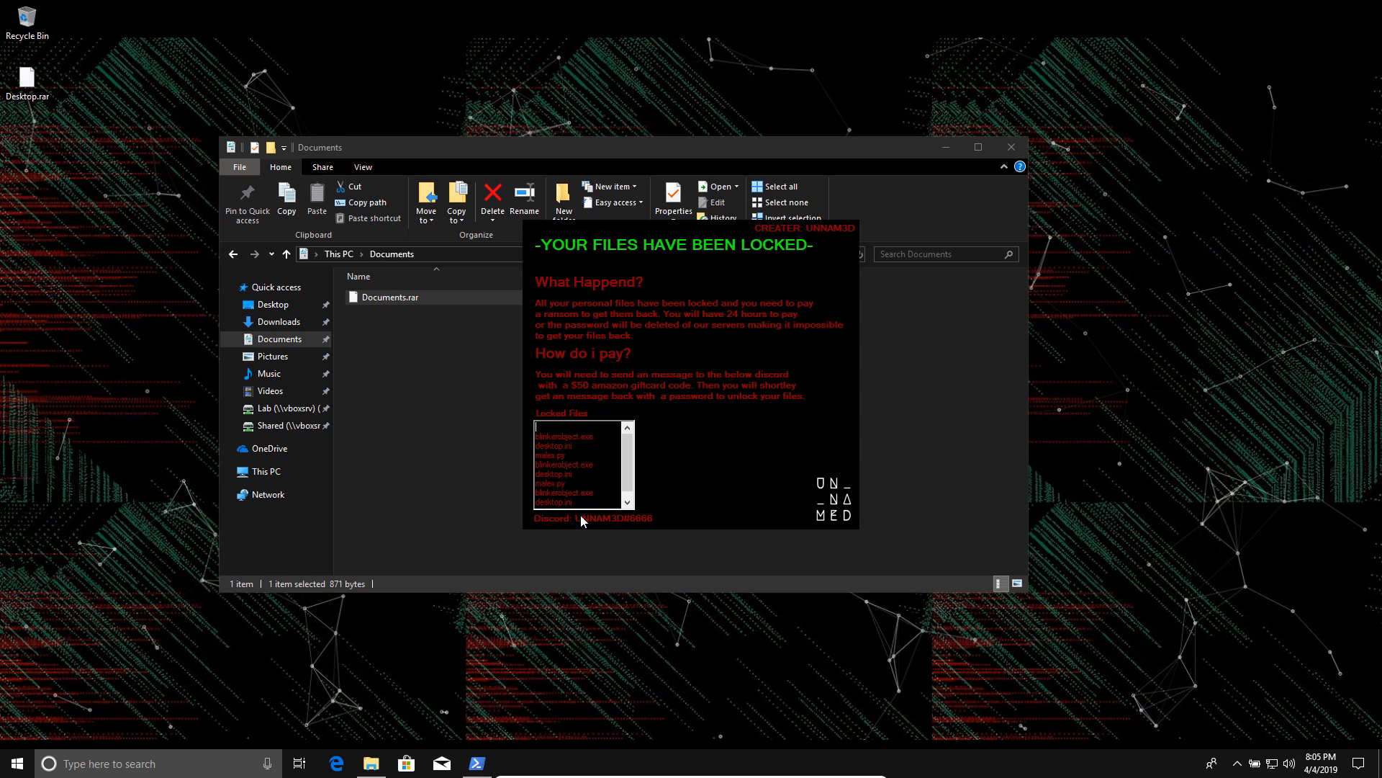
mouse_move(690, 479)
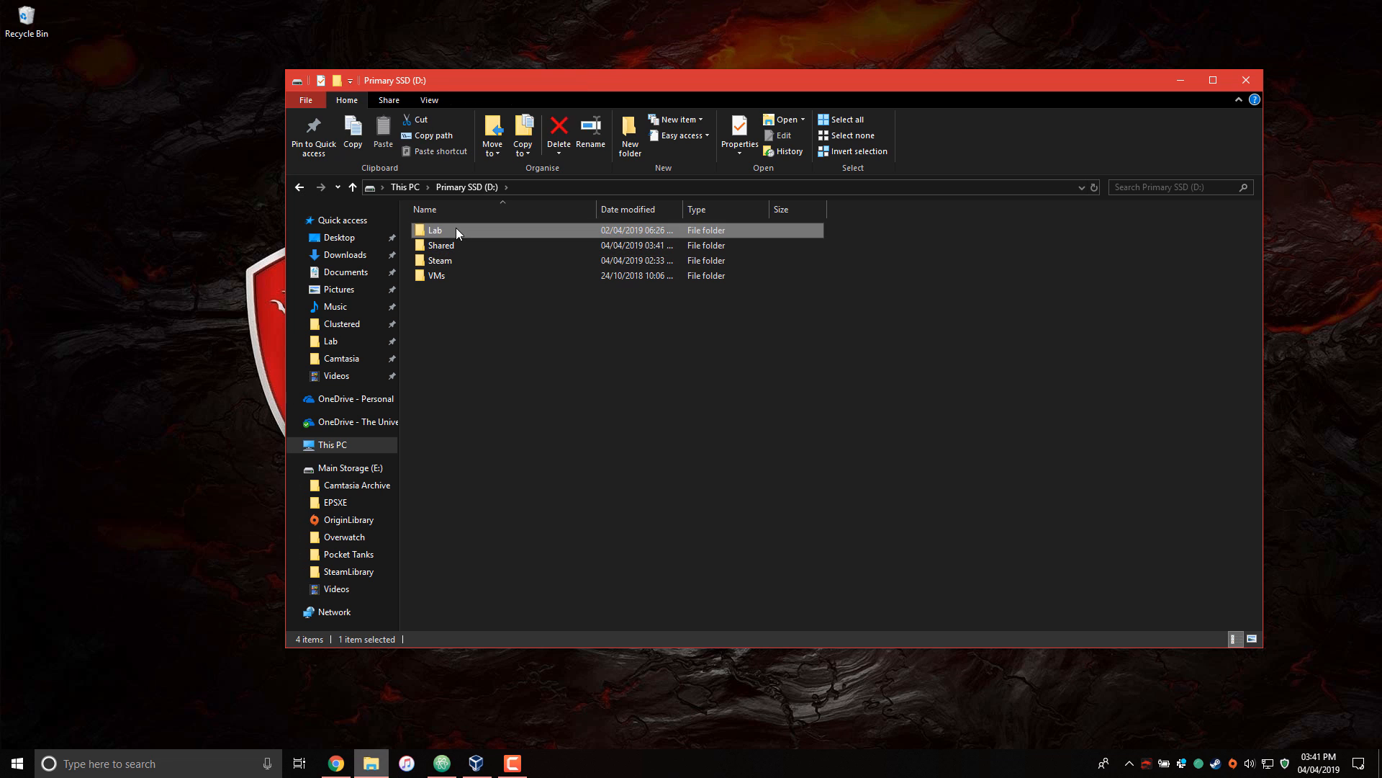
- Open Shared\Documents.rar in 7-Zip and try extracting Important.rtf at the password prompt
double_click(440, 244)
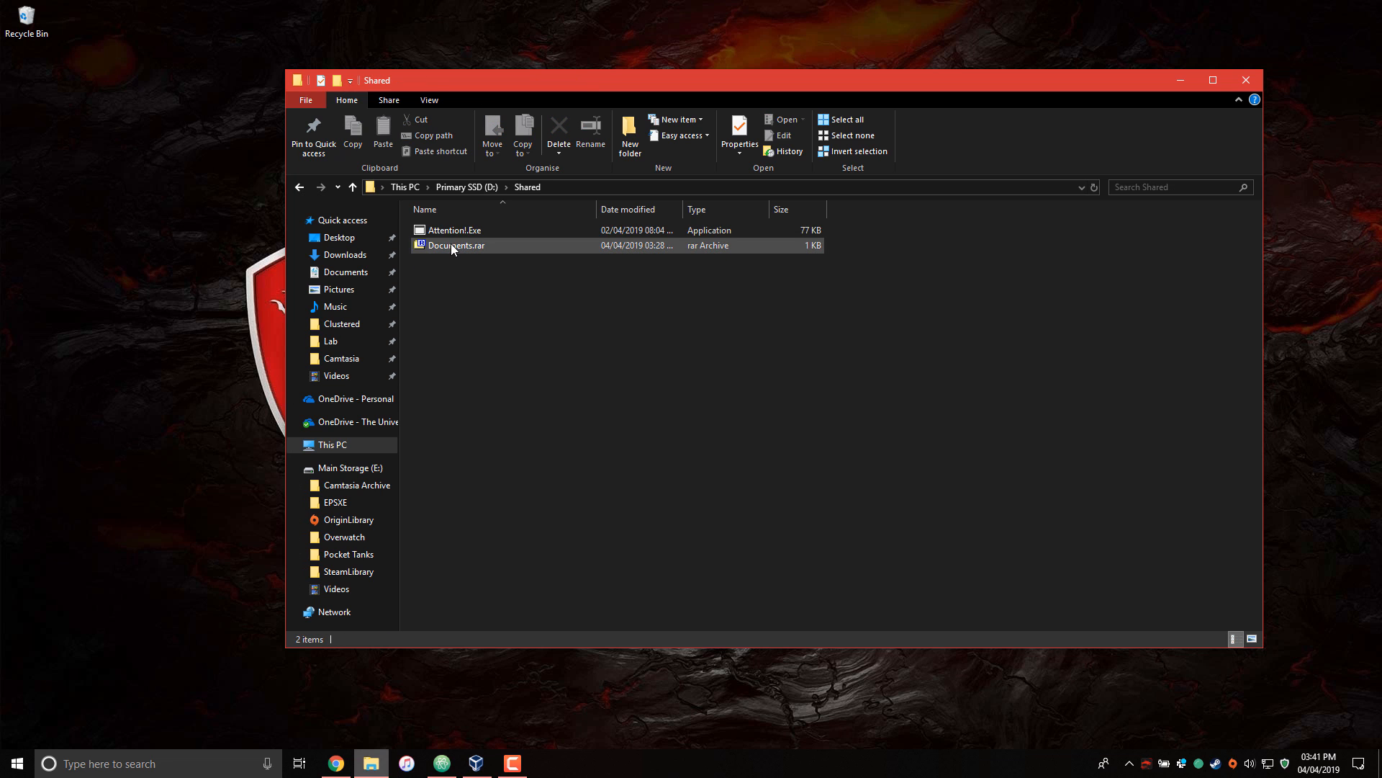
double_click(456, 245)
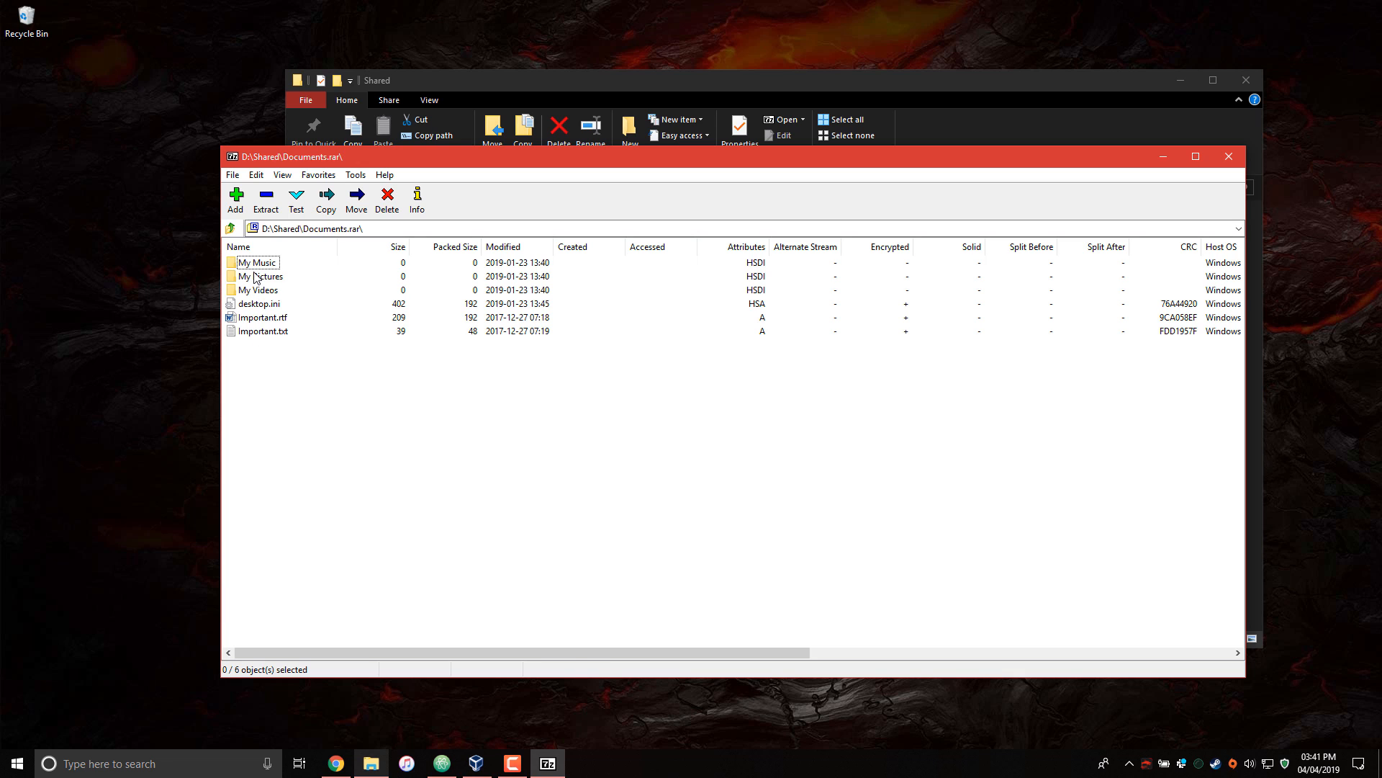
left_click(261, 289)
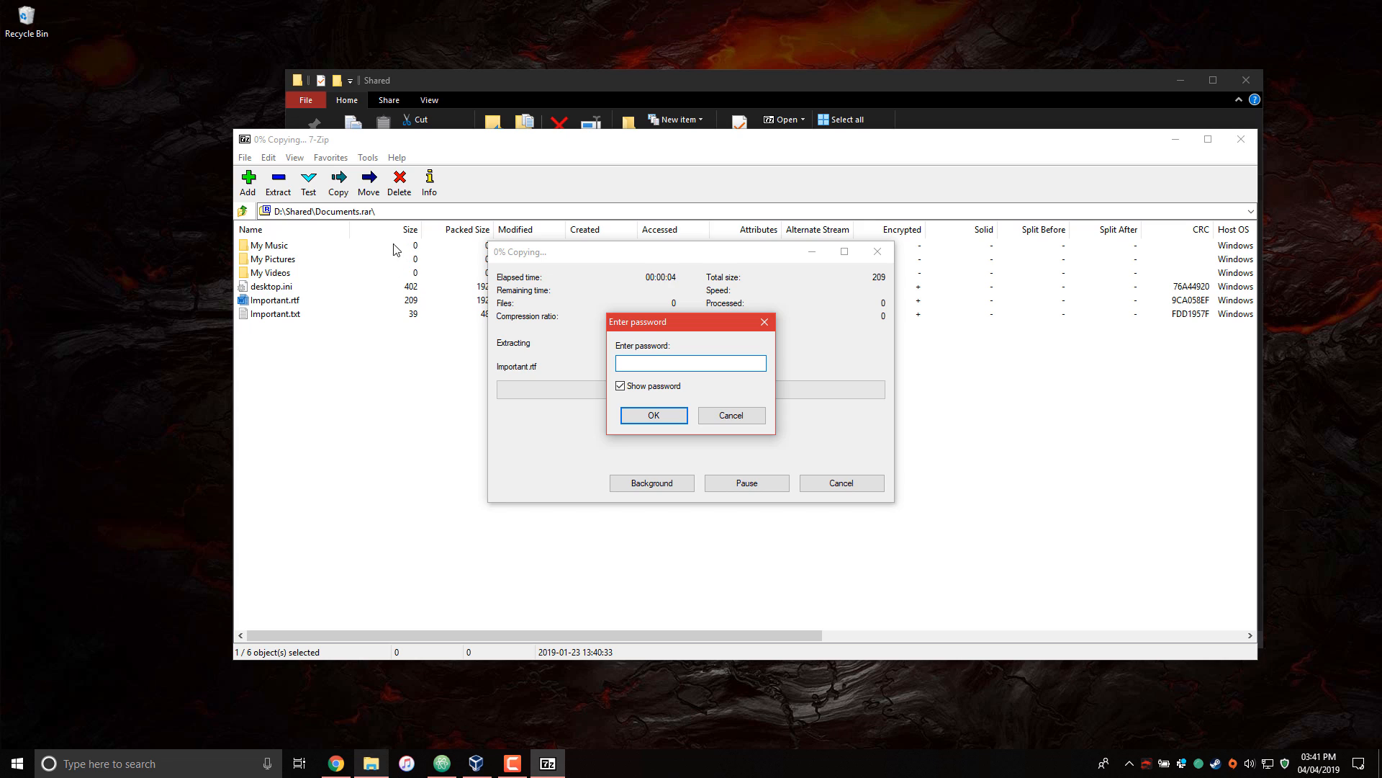
left_click(691, 362)
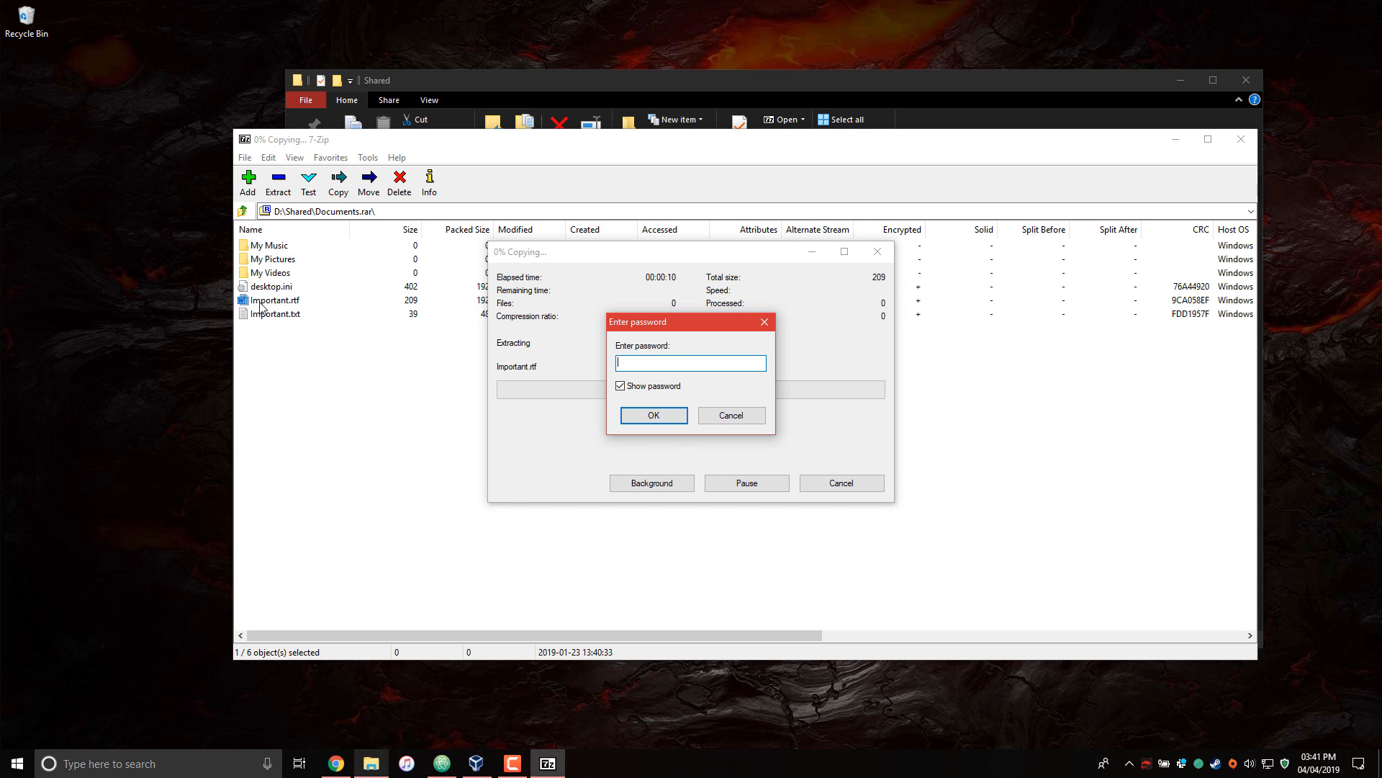
mouse_move(382, 212)
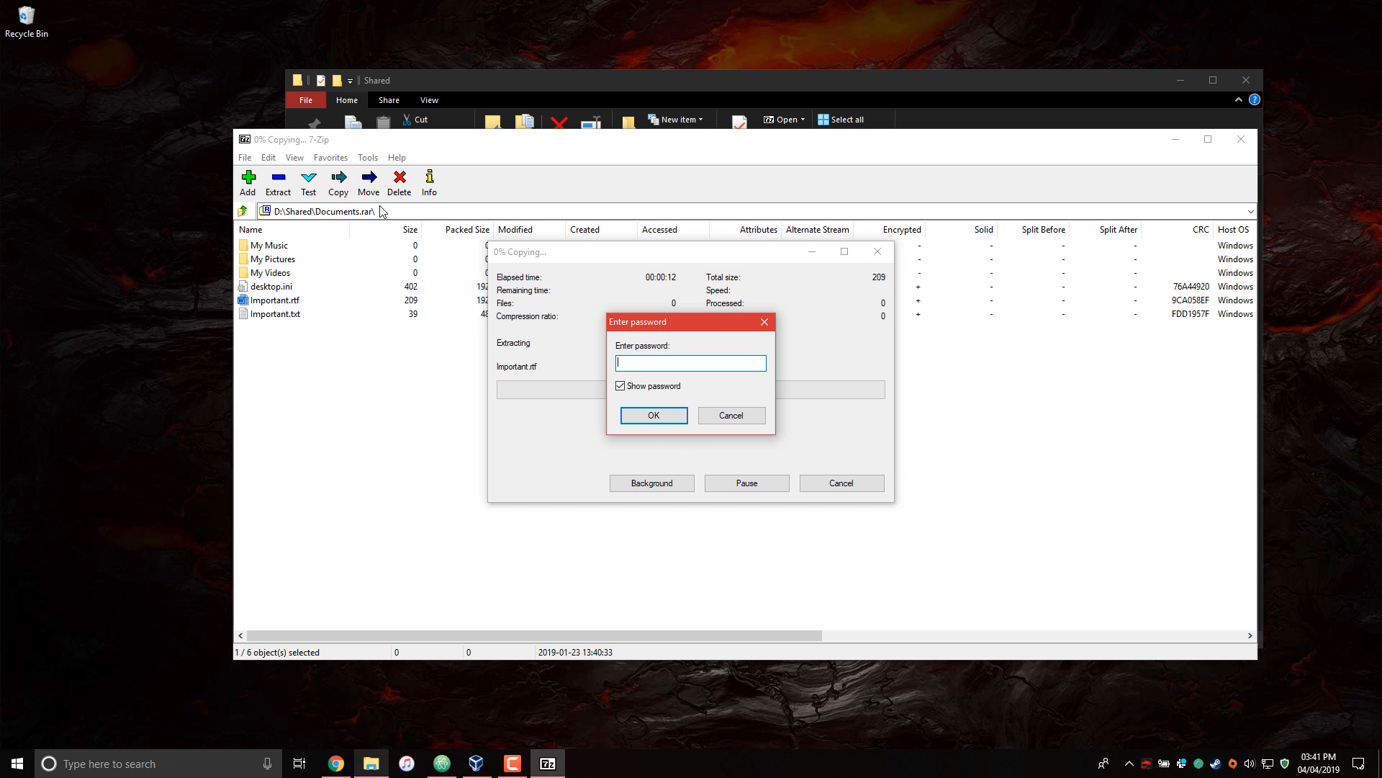
mouse_move(333, 263)
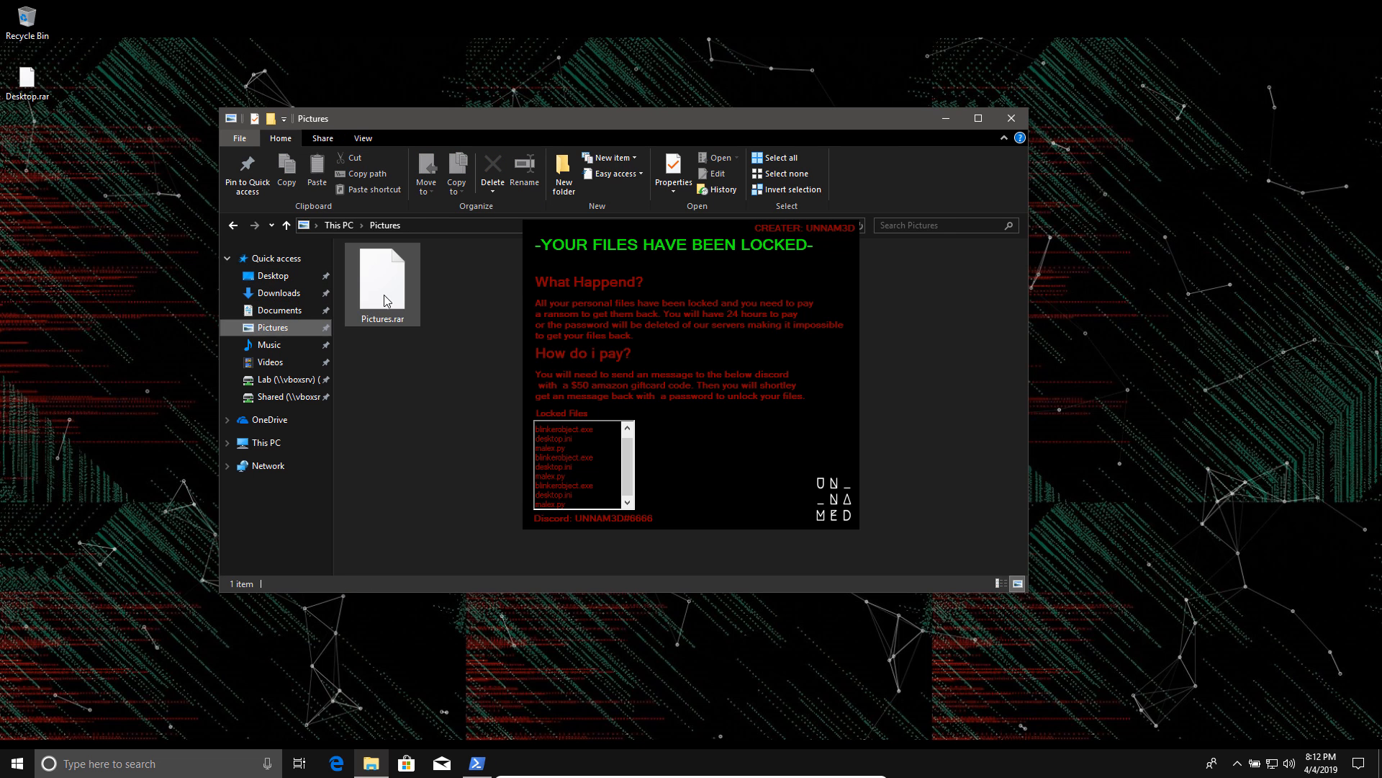
- Open Pictures.rar from the Shared folder, then view the VM's empty Downloads folder
left_click(382, 278)
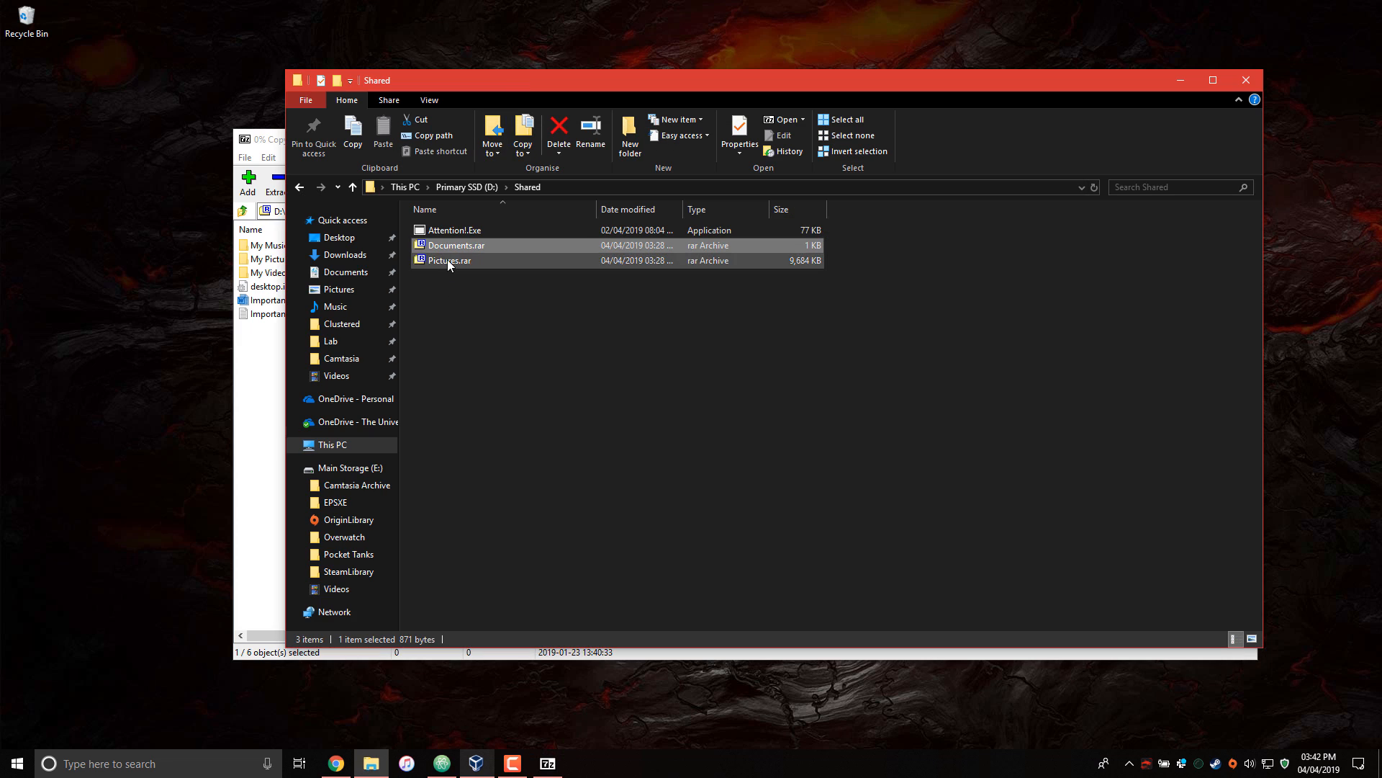
double_click(449, 260)
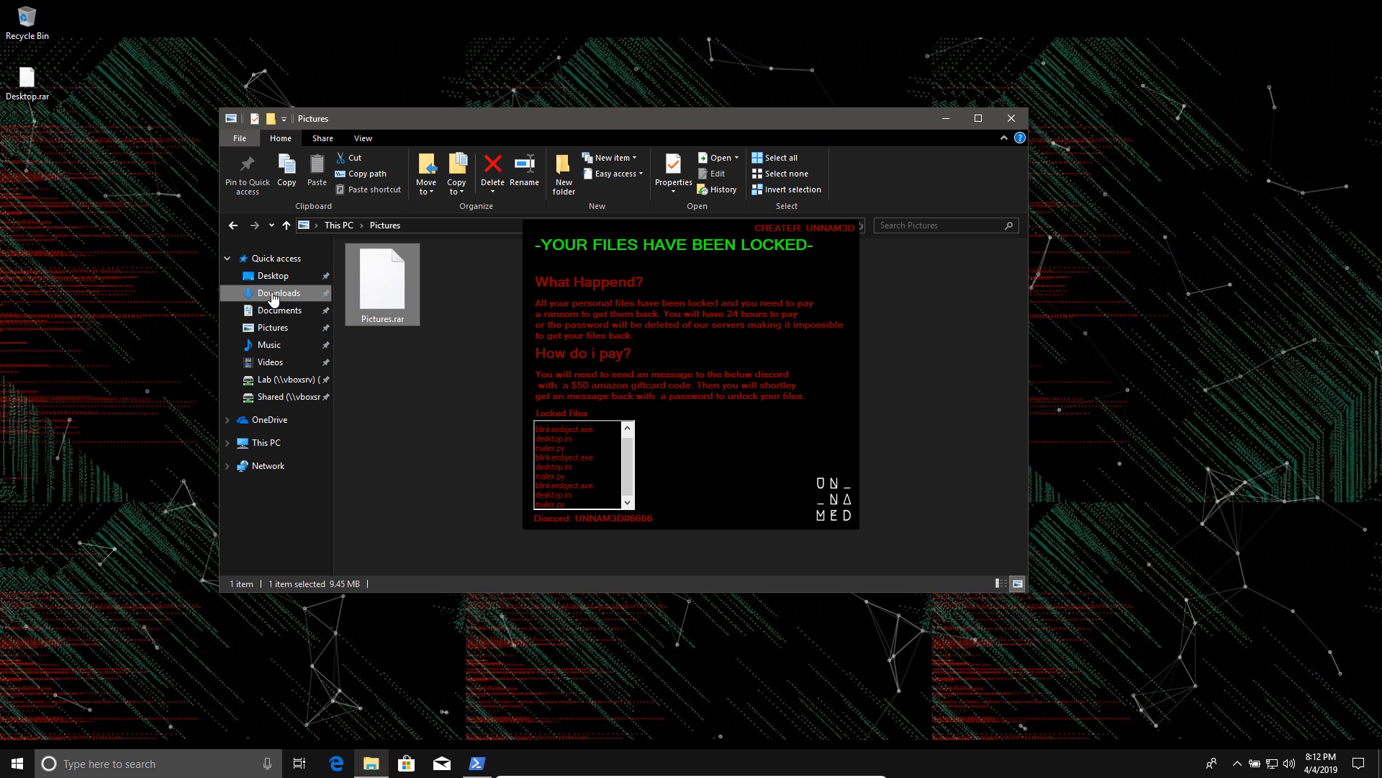
left_click(276, 293)
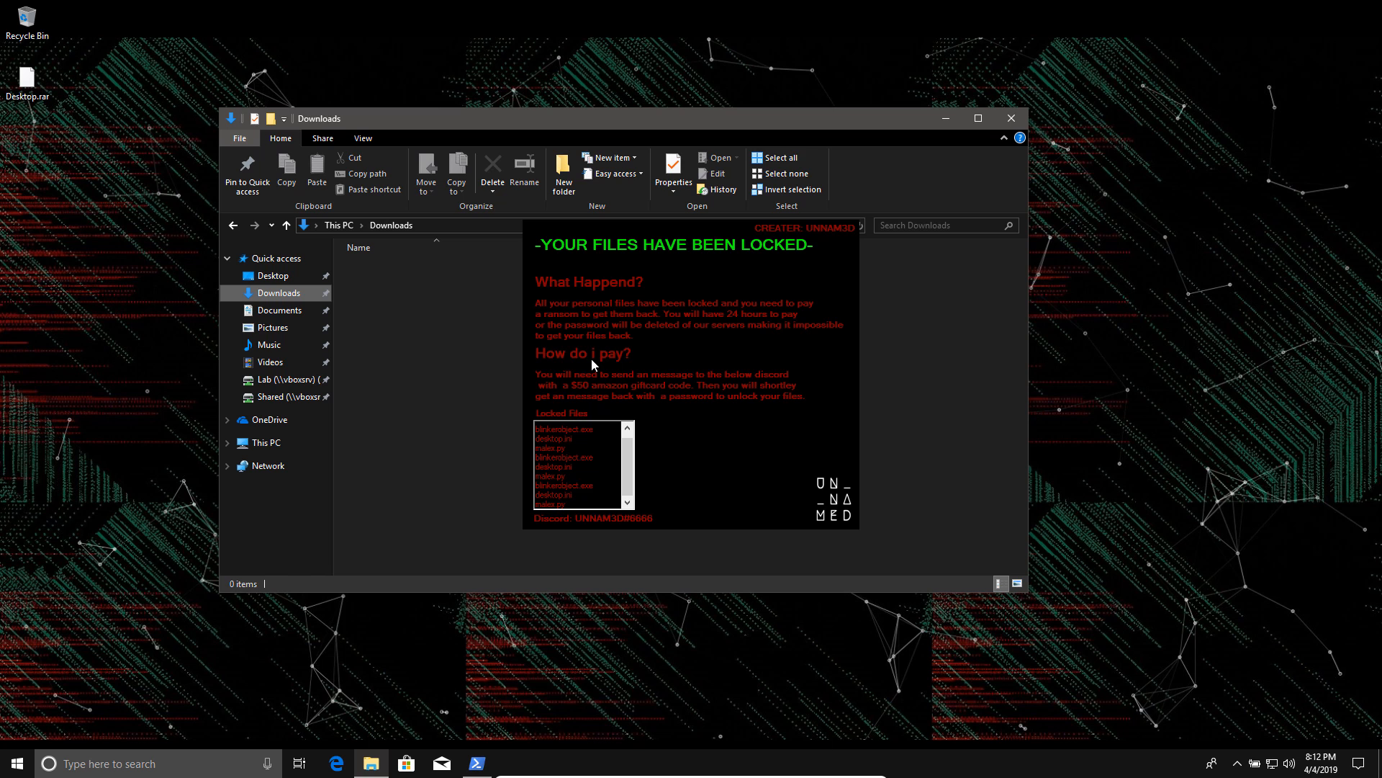
mouse_move(192, 735)
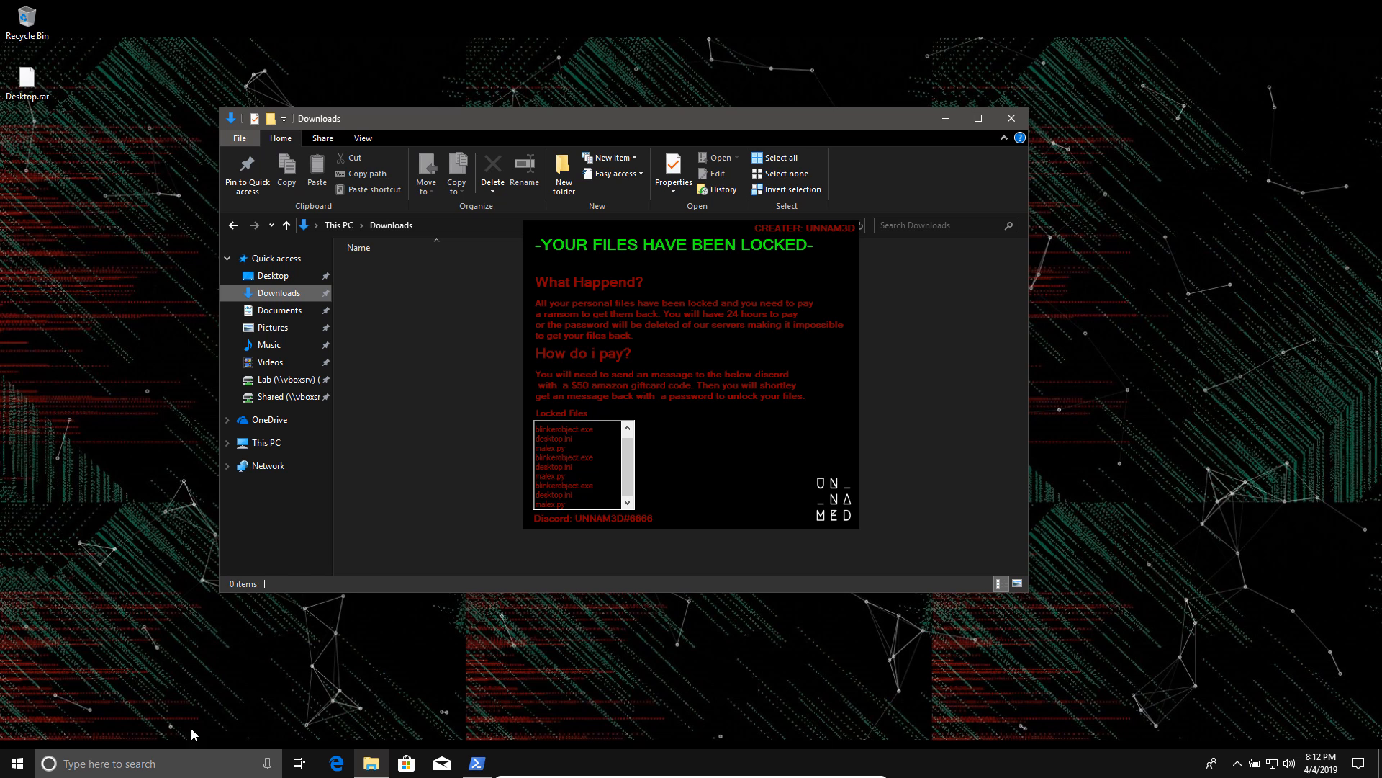
- Open Task Manager's Startup tab showing BlinkerObject enabled on the VM
left_click(15, 762)
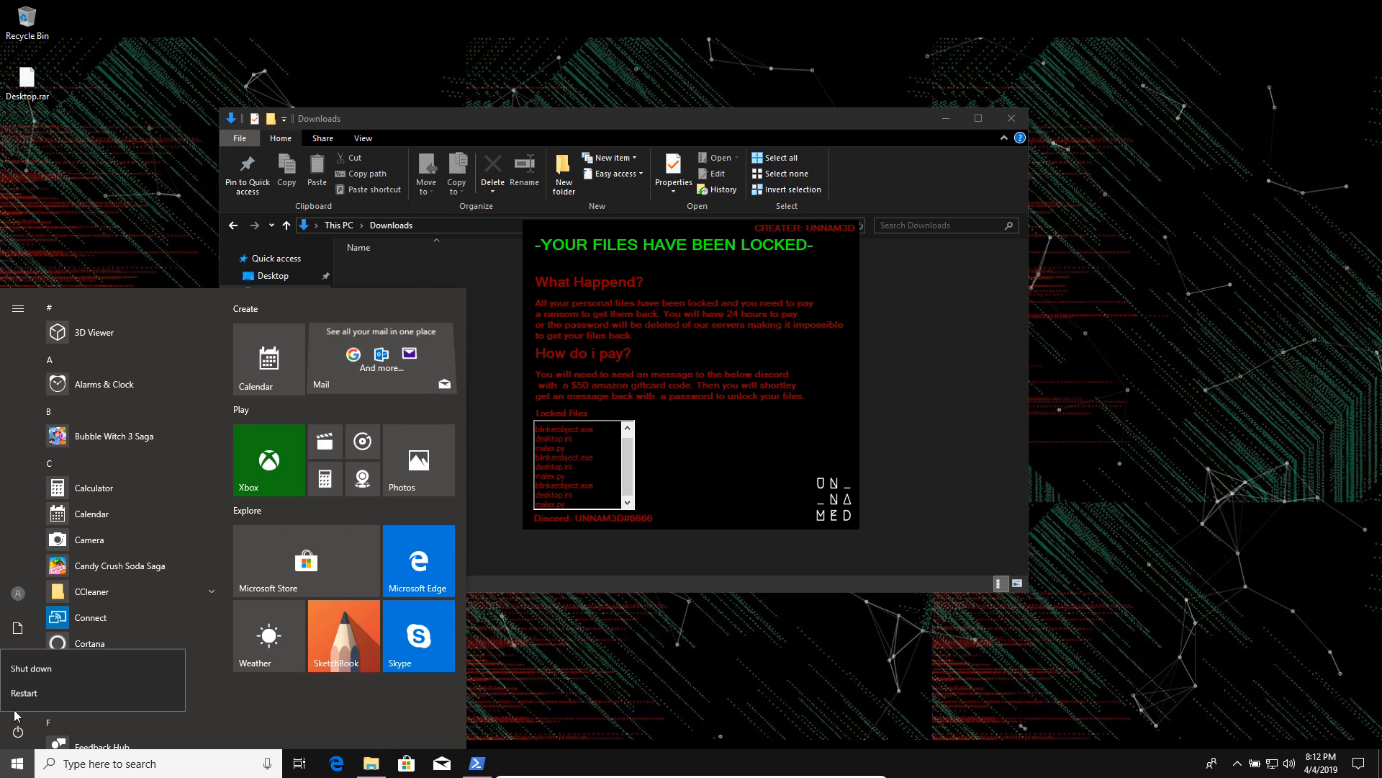
left_click(26, 692)
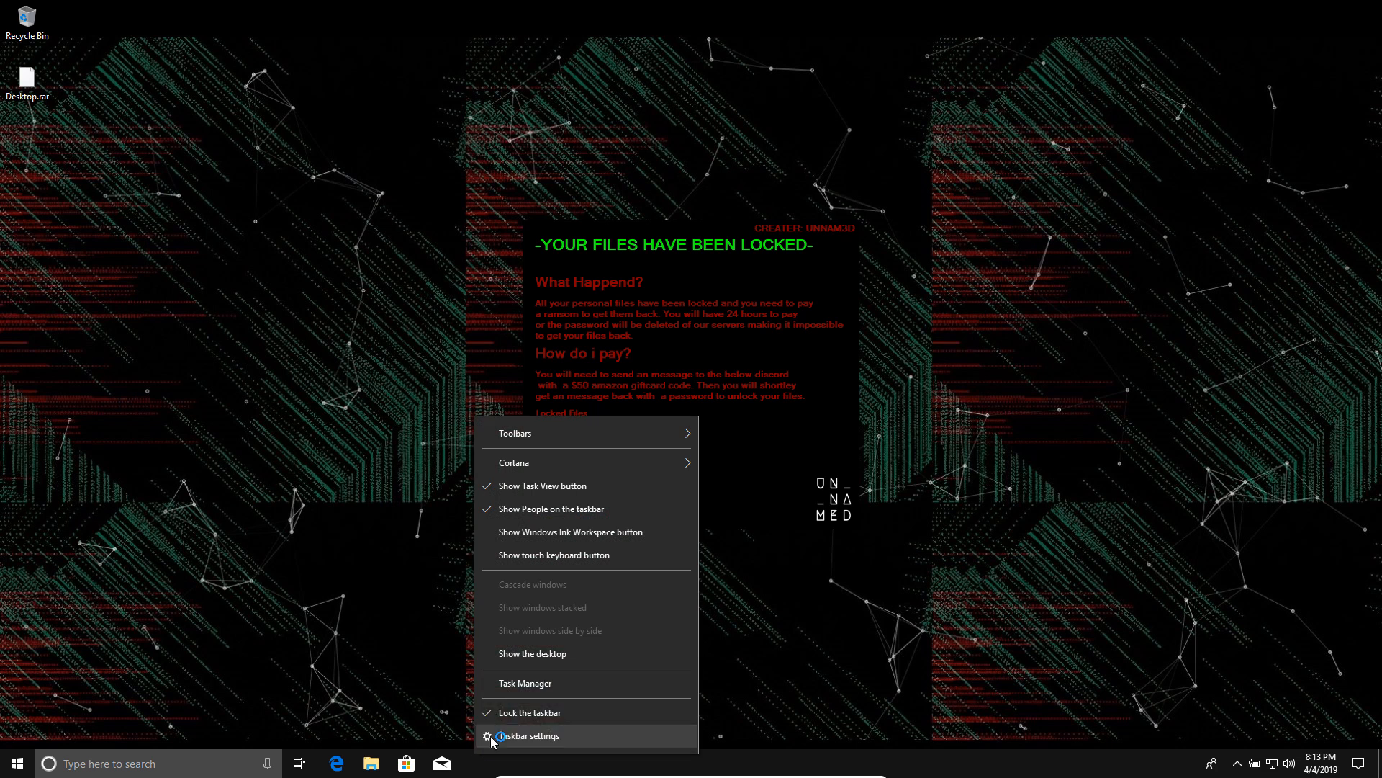
left_click(526, 683)
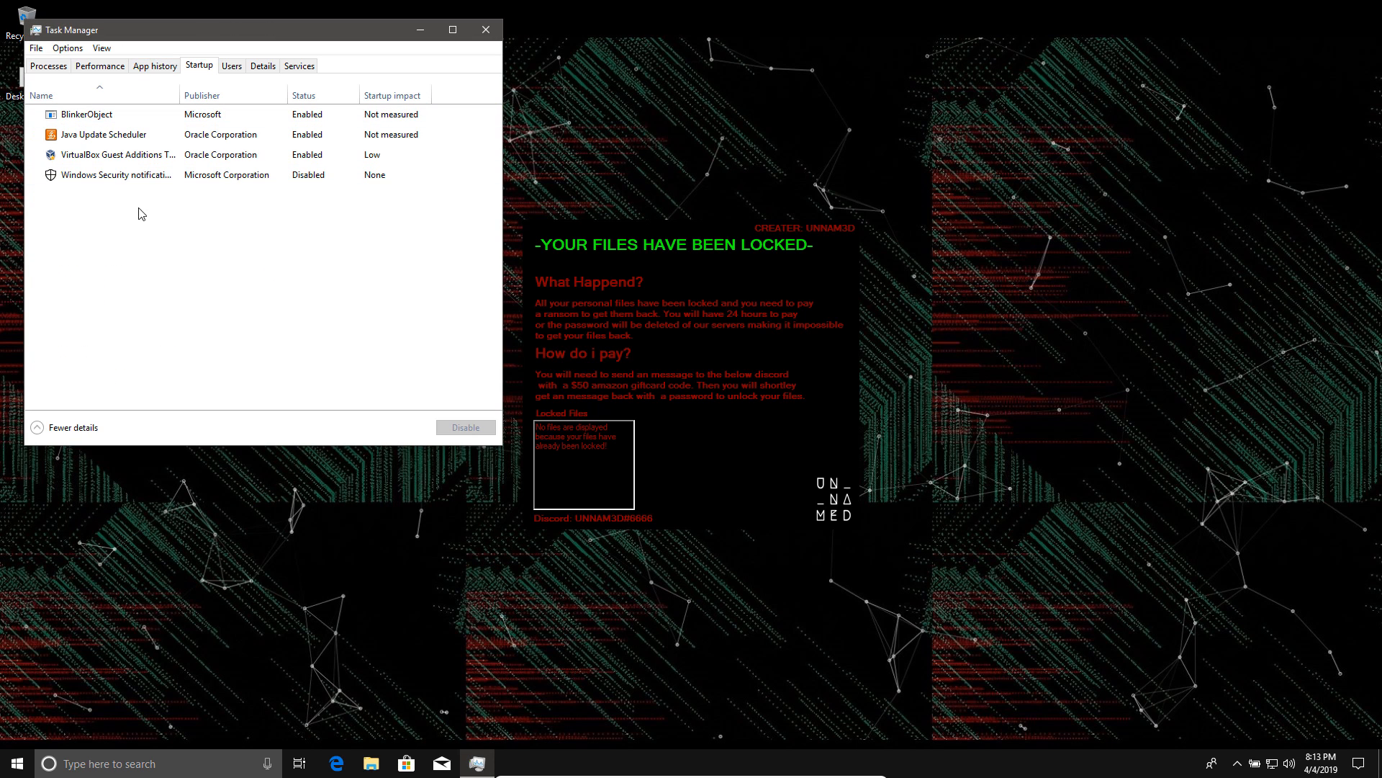
left_click(88, 113)
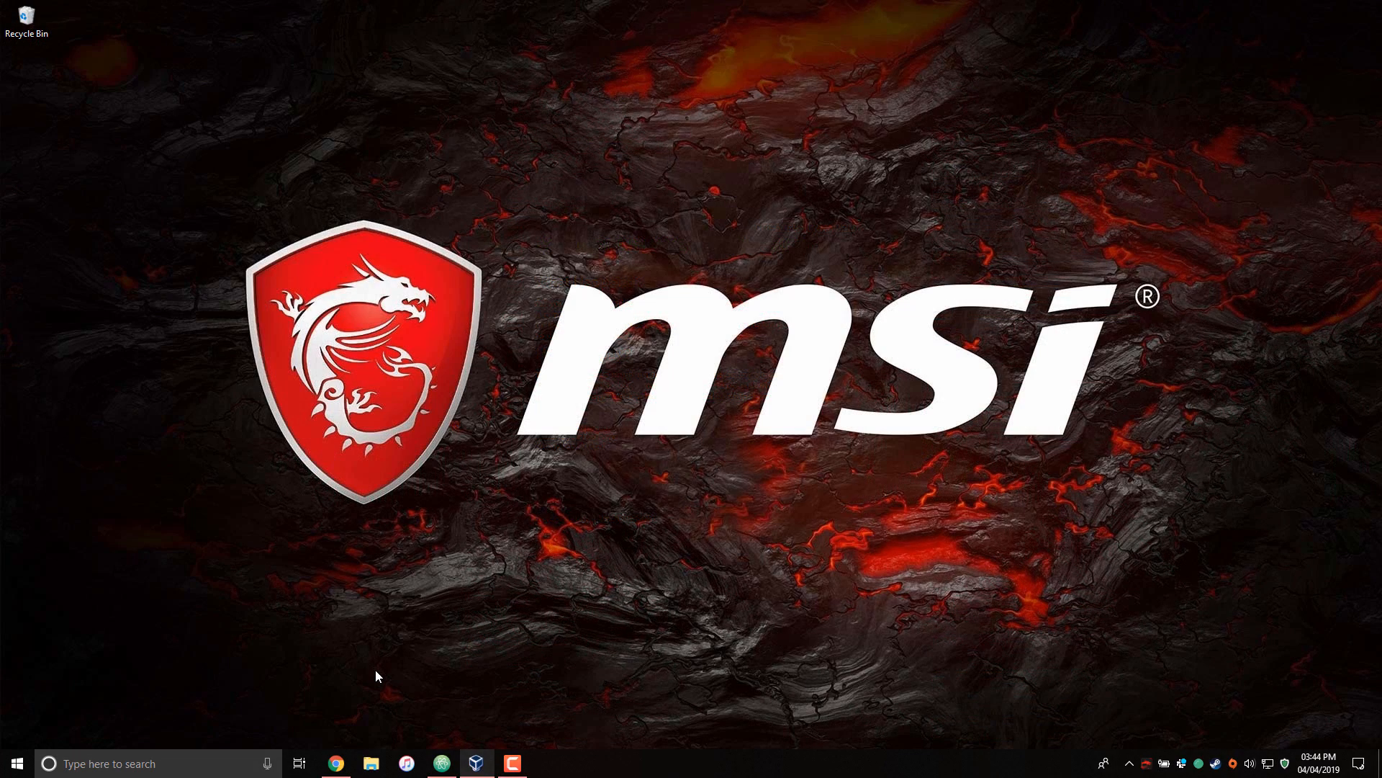
mouse_move(370, 655)
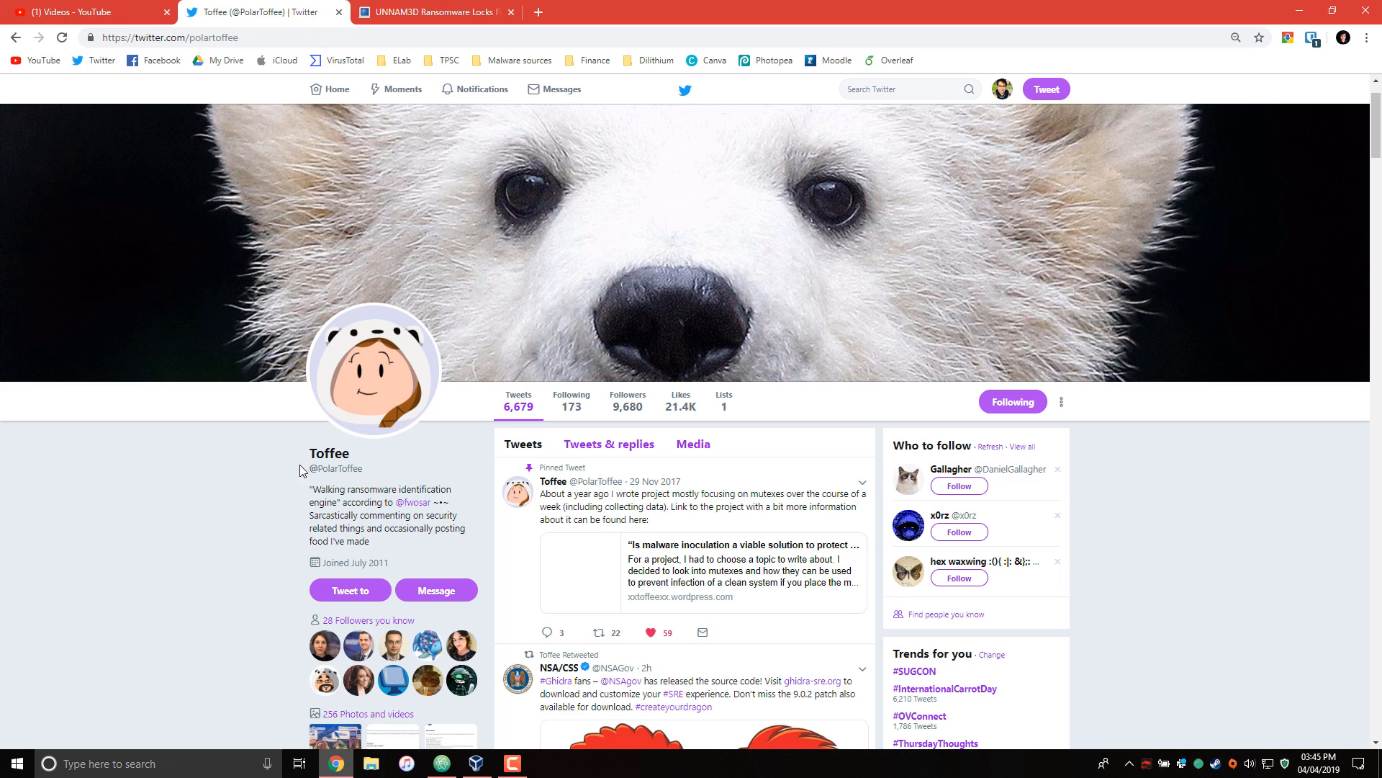
mouse_move(304, 459)
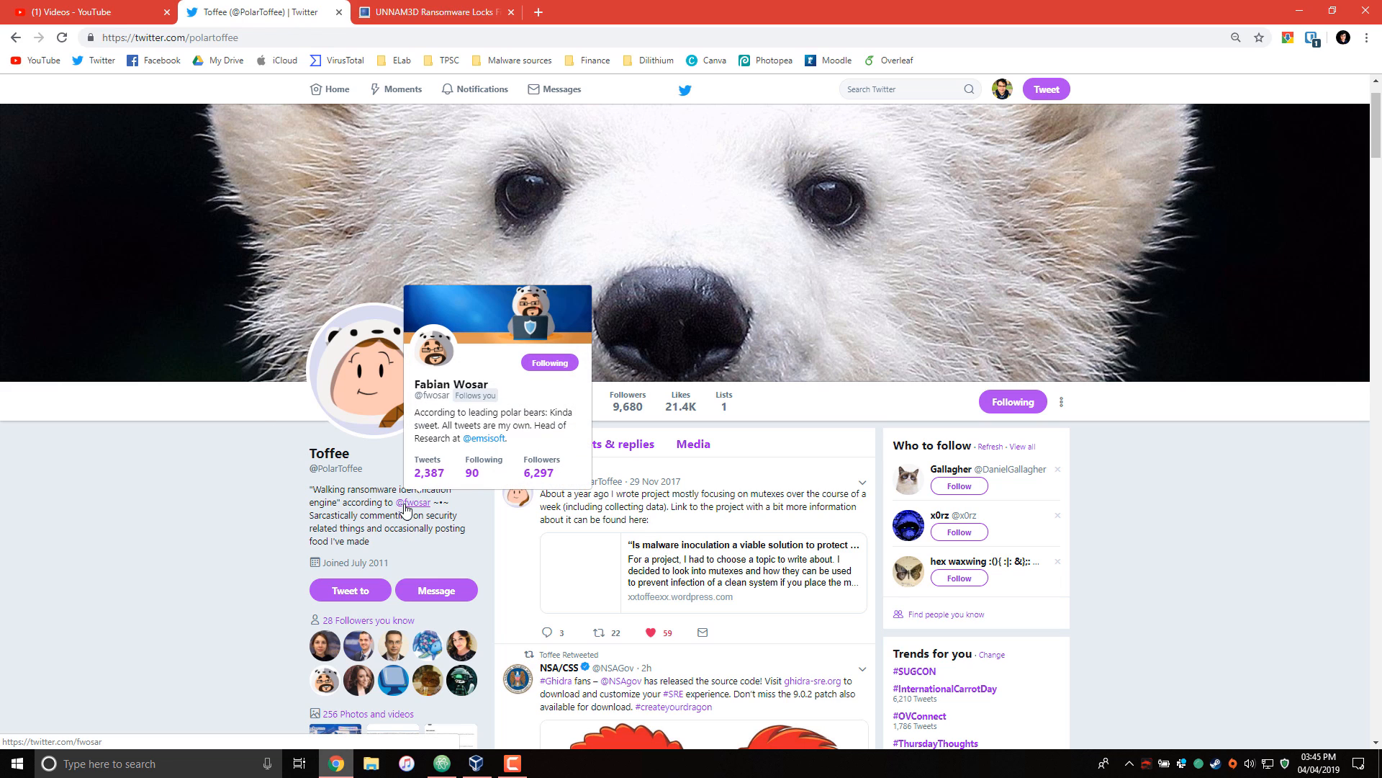
left_click(415, 502)
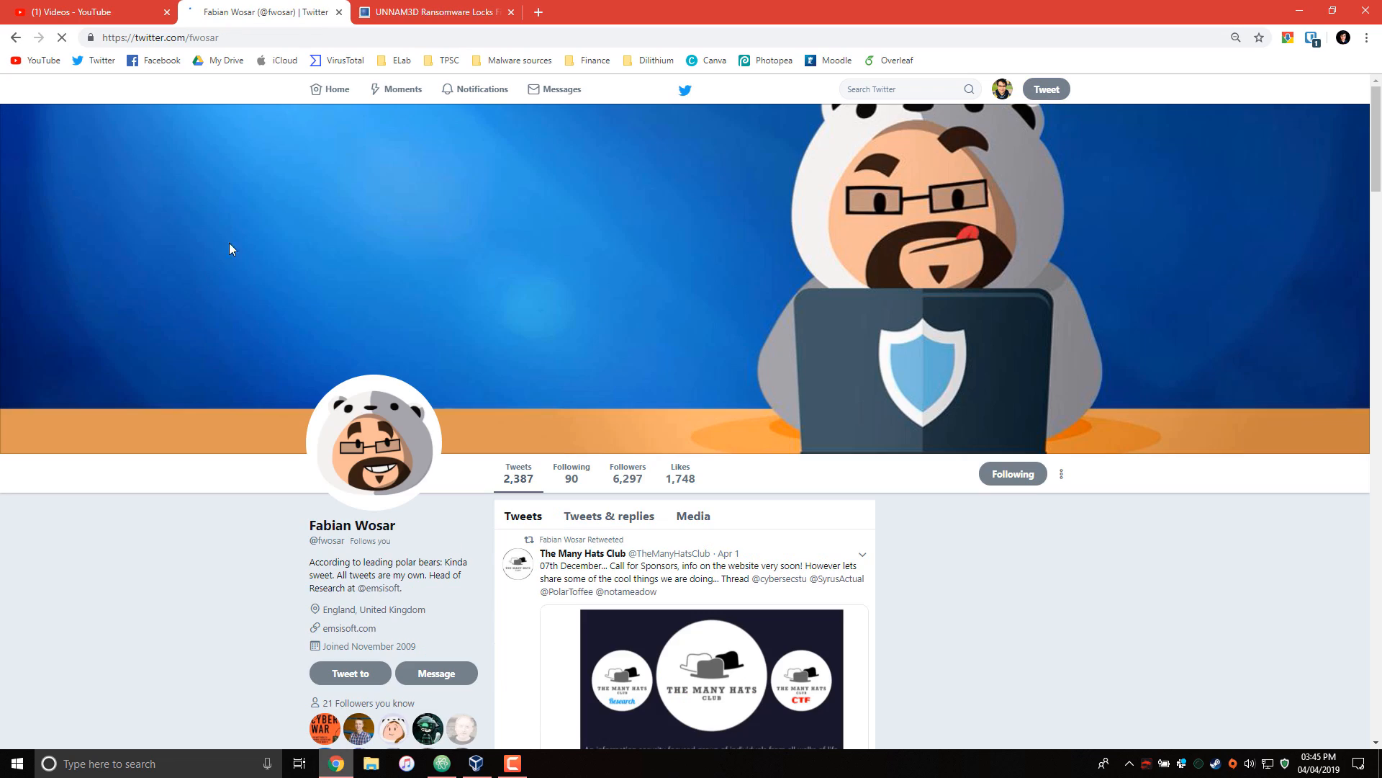